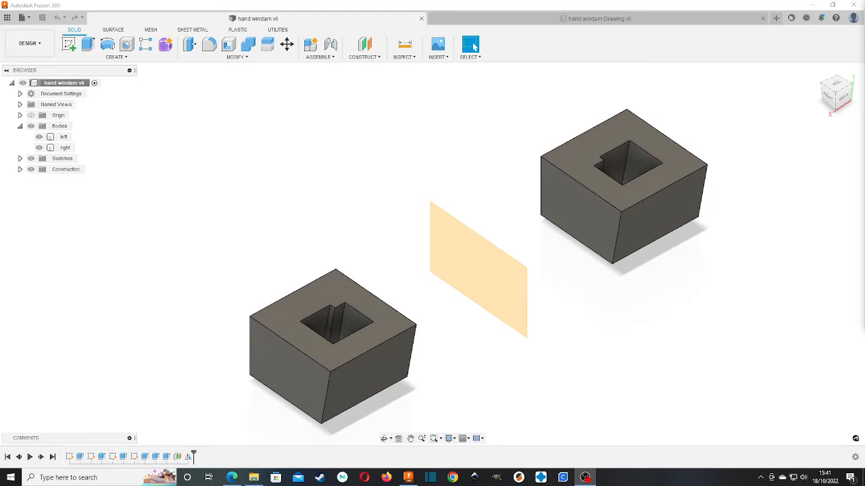
pyautogui.moveTo(371, 232)
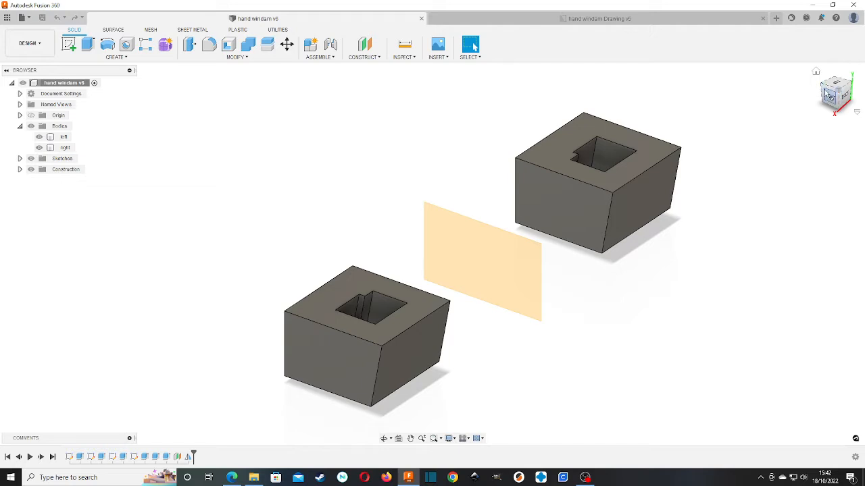
# Review the username entries of the first log rows, settling on row 2 for drawing 000001.
pyautogui.moveTo(473, 270); pyautogui.dragTo(433, 254)
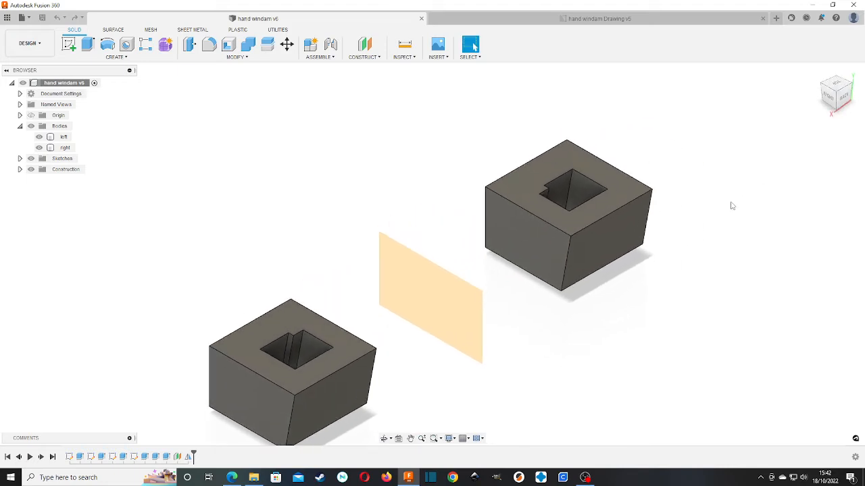
pyautogui.moveTo(735, 188)
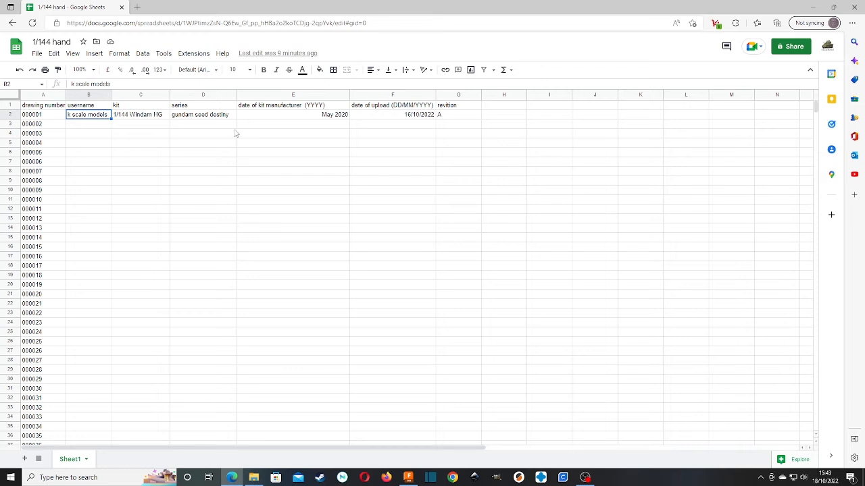
pyautogui.moveTo(325, 105)
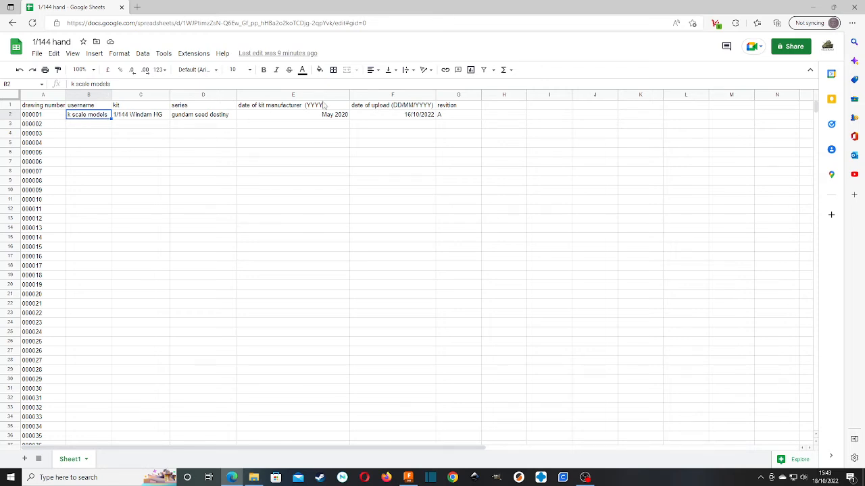
pyautogui.click(44, 114)
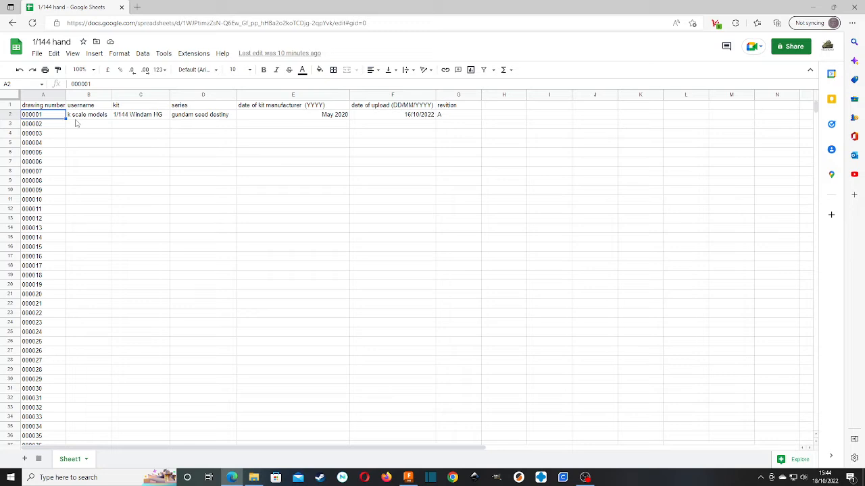
pyautogui.moveTo(116, 259)
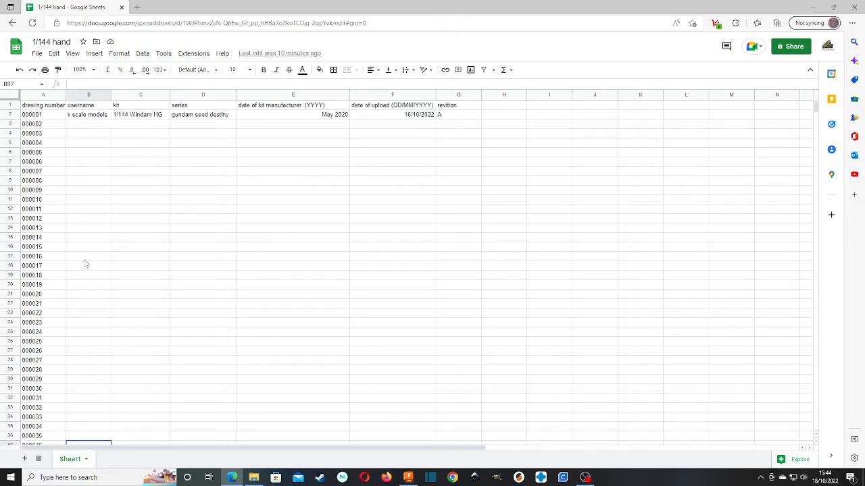
pyautogui.moveTo(89, 124); pyautogui.dragTo(90, 208)
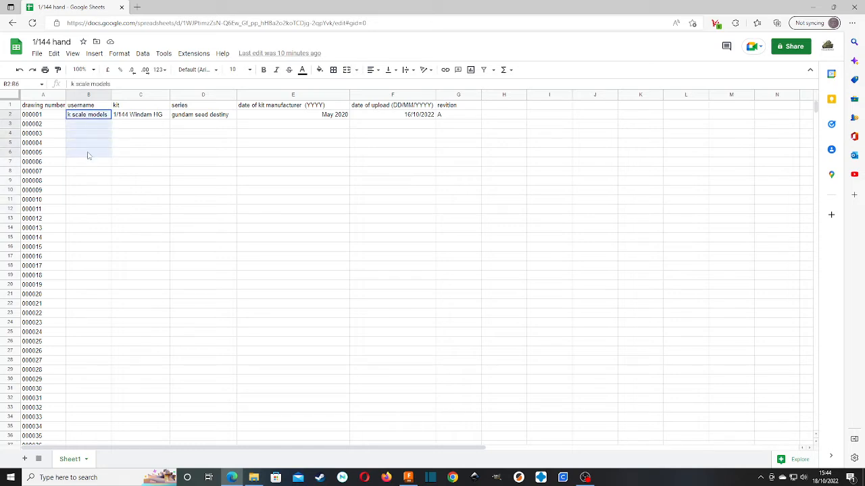
pyautogui.moveTo(89, 114); pyautogui.dragTo(89, 162)
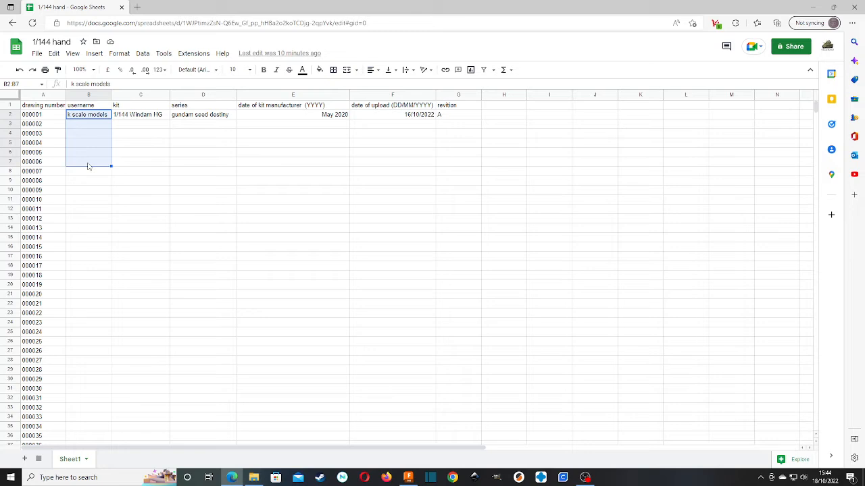
pyautogui.click(89, 170)
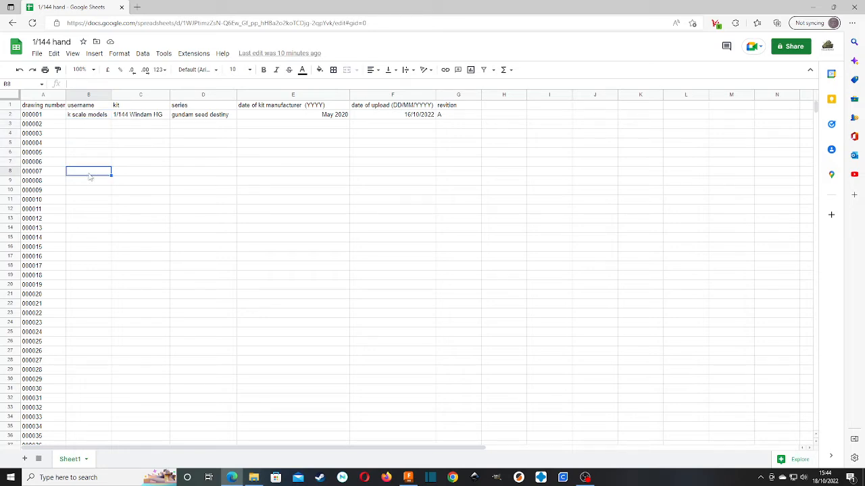
pyautogui.click(89, 113)
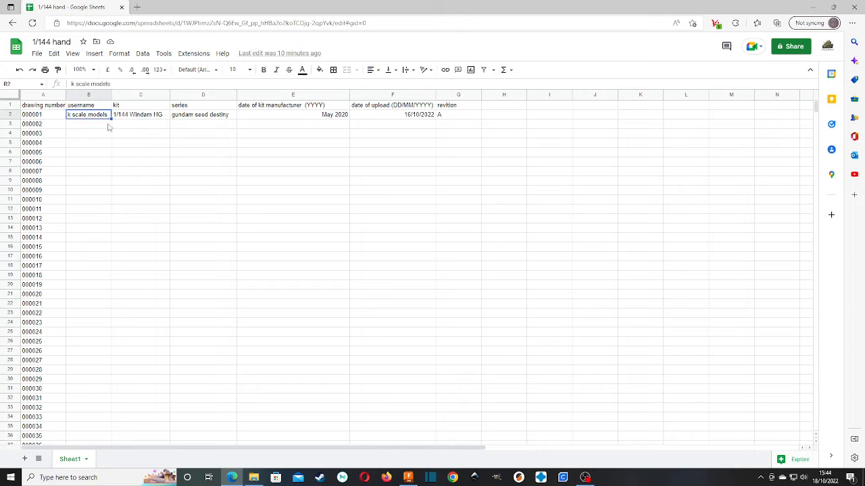
pyautogui.moveTo(111, 119); pyautogui.dragTo(110, 162)
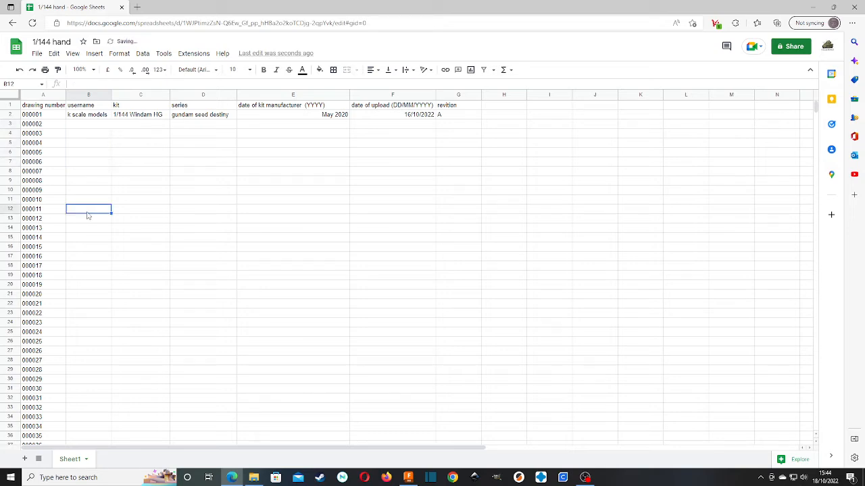
pyautogui.moveTo(141, 129)
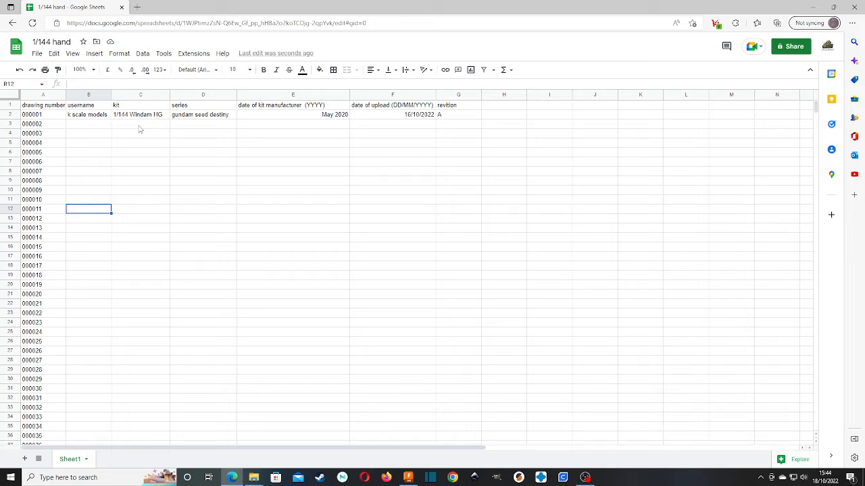
pyautogui.click(89, 134)
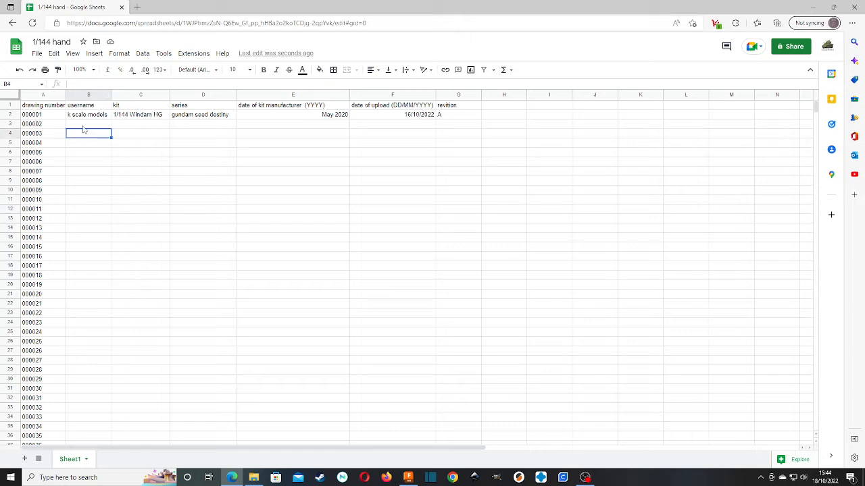
pyautogui.click(89, 125)
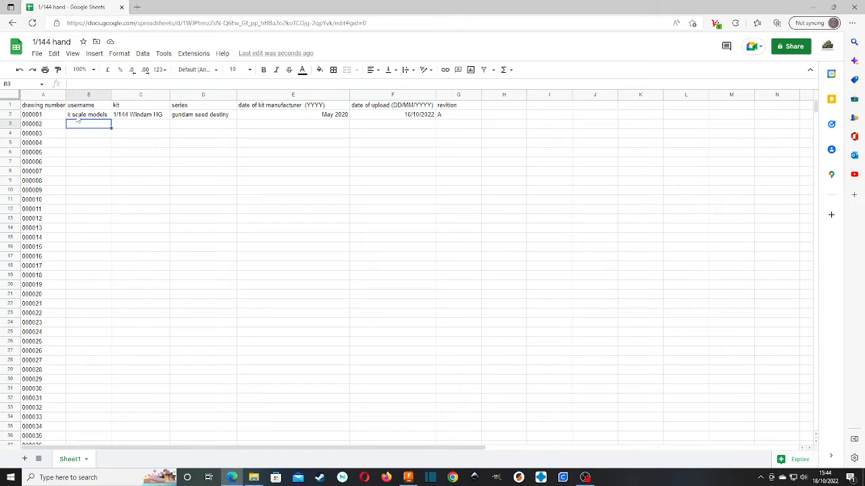
pyautogui.click(89, 114)
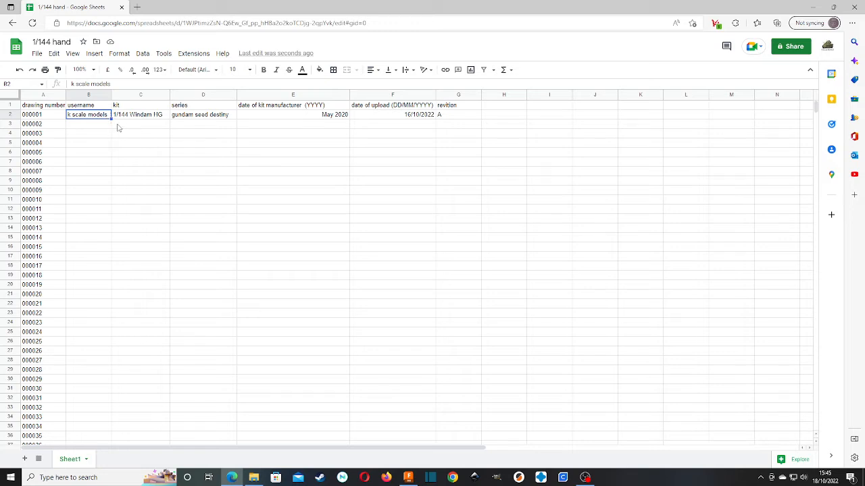
# Check row 2's kit name (1/144 Windam HG), series and manufacture date cells.
pyautogui.click(141, 114)
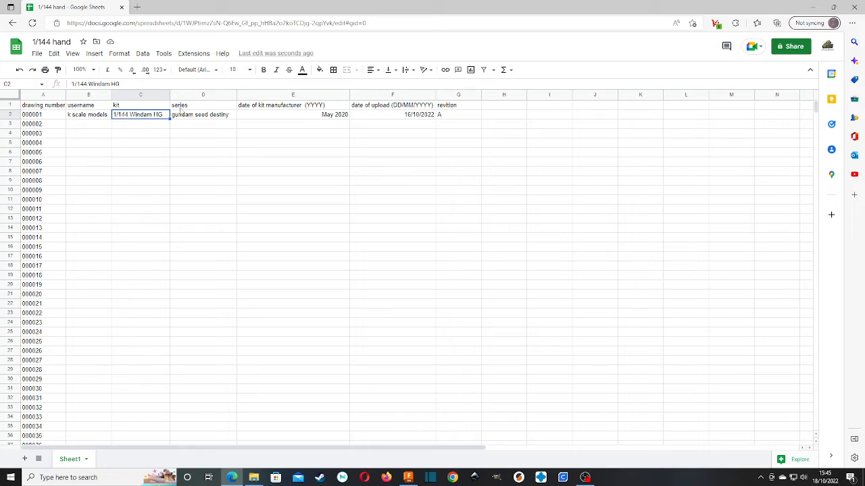
pyautogui.click(202, 113)
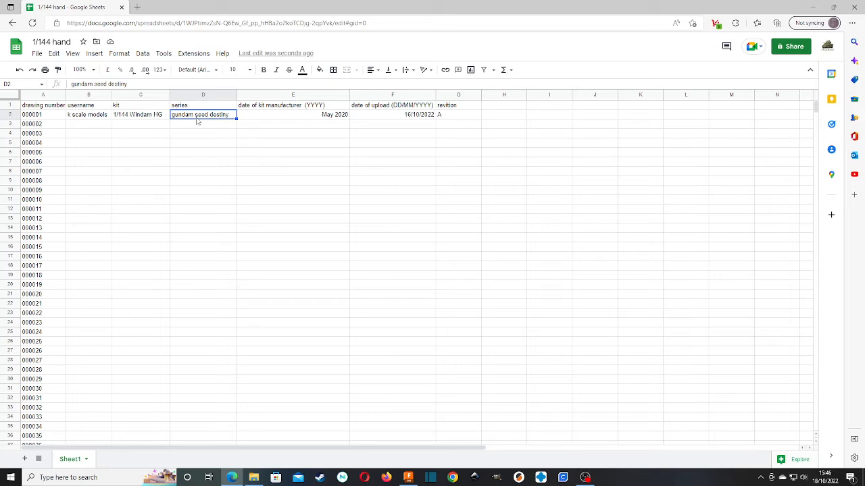
pyautogui.click(203, 134)
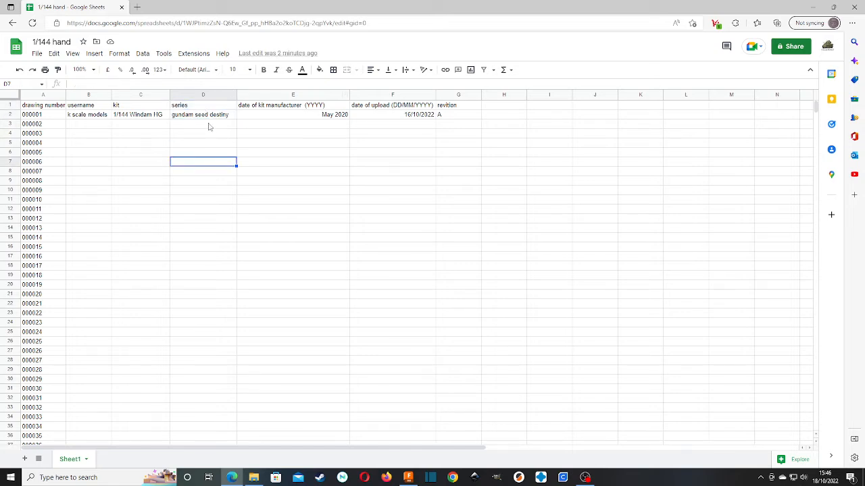
pyautogui.click(292, 105)
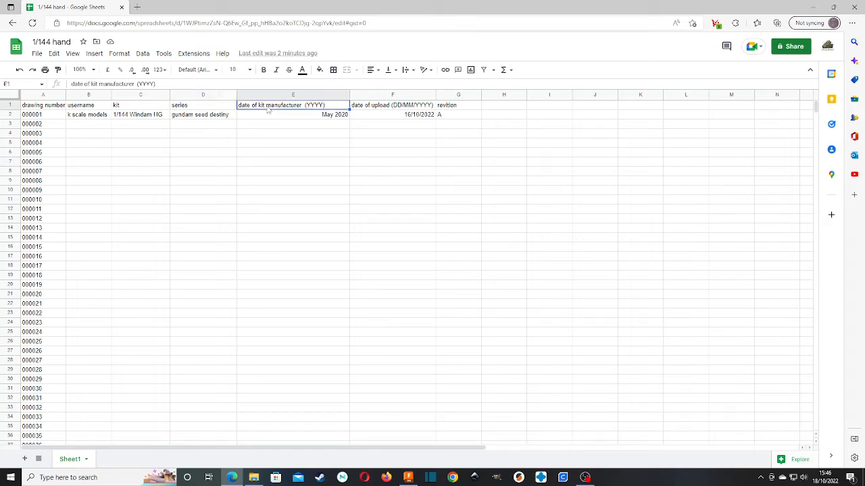
pyautogui.moveTo(271, 135)
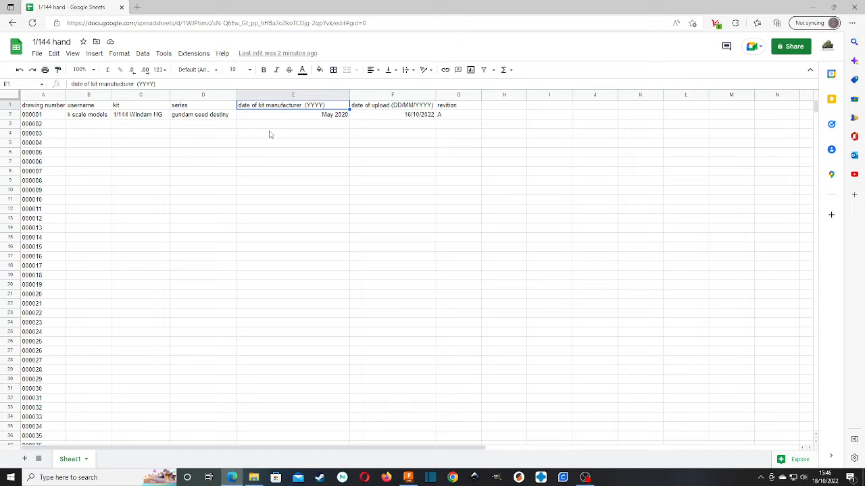
pyautogui.click(292, 114)
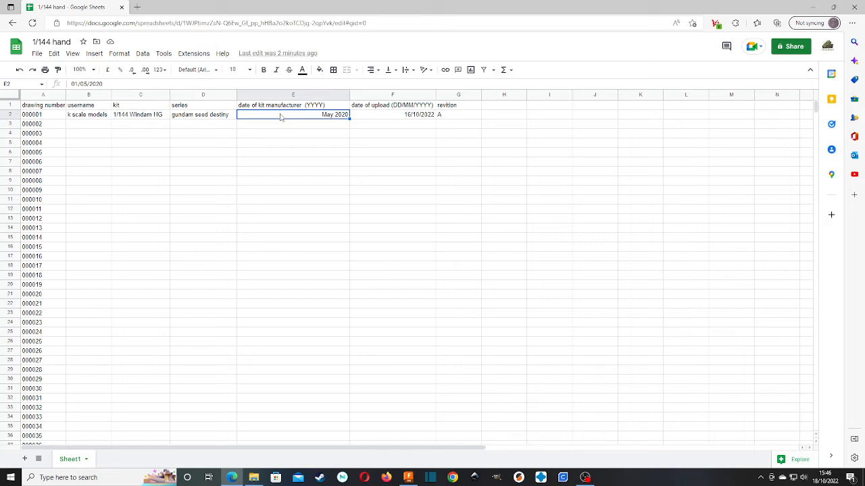
pyautogui.moveTo(116, 121)
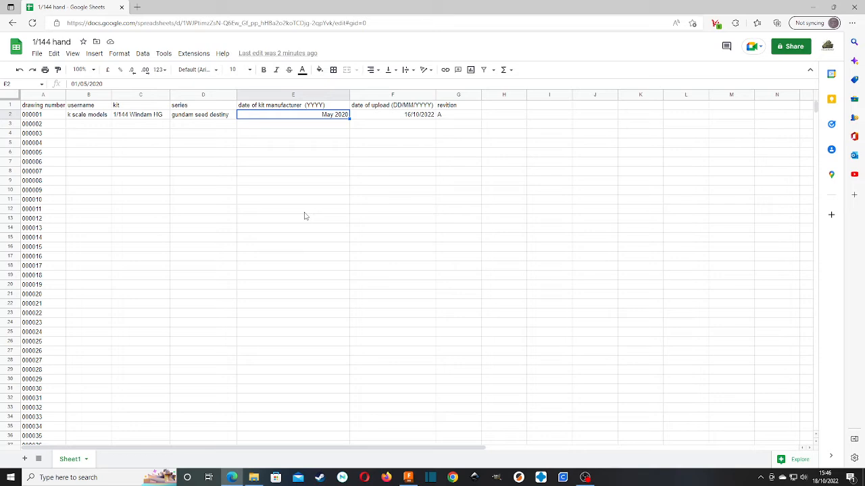
# Review the upload date 16/10/2022 in F2 and revision A in G2, leaving them unchanged.
pyautogui.click(392, 113)
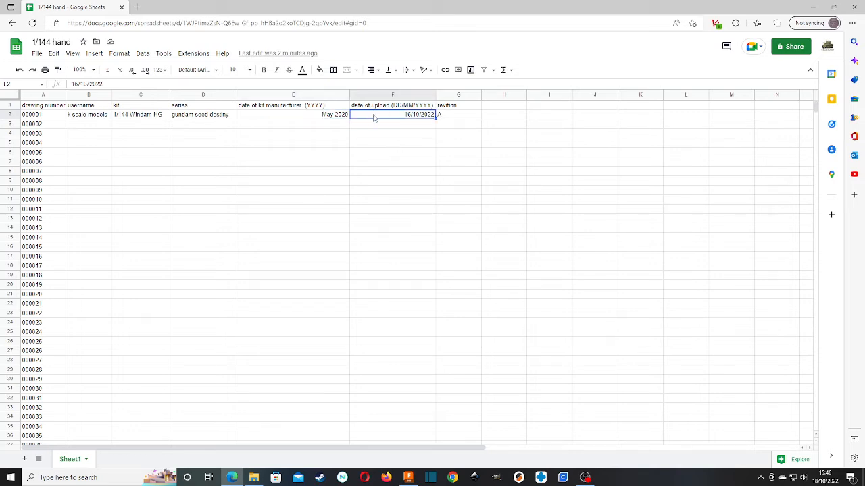
pyautogui.moveTo(392, 113); pyautogui.dragTo(459, 113)
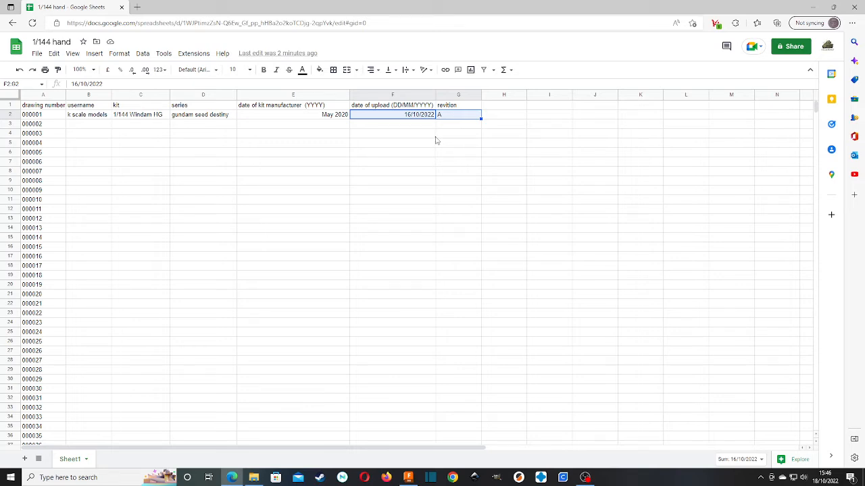
pyautogui.click(391, 113)
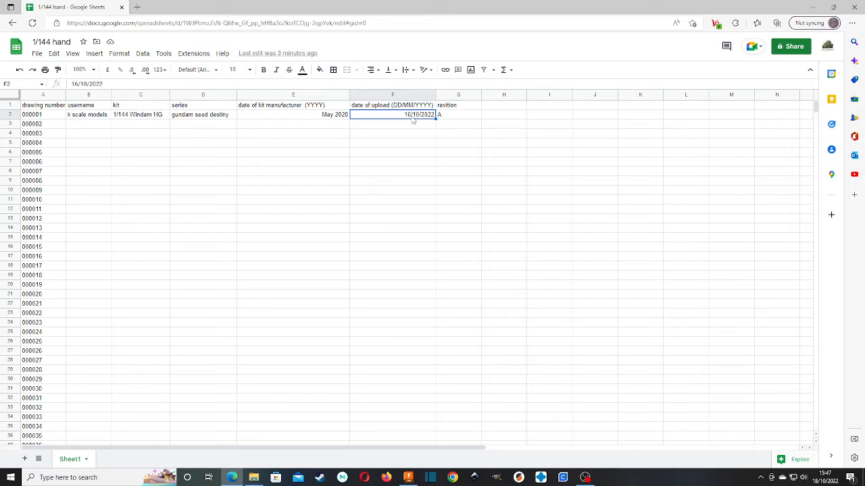
pyautogui.click(459, 113)
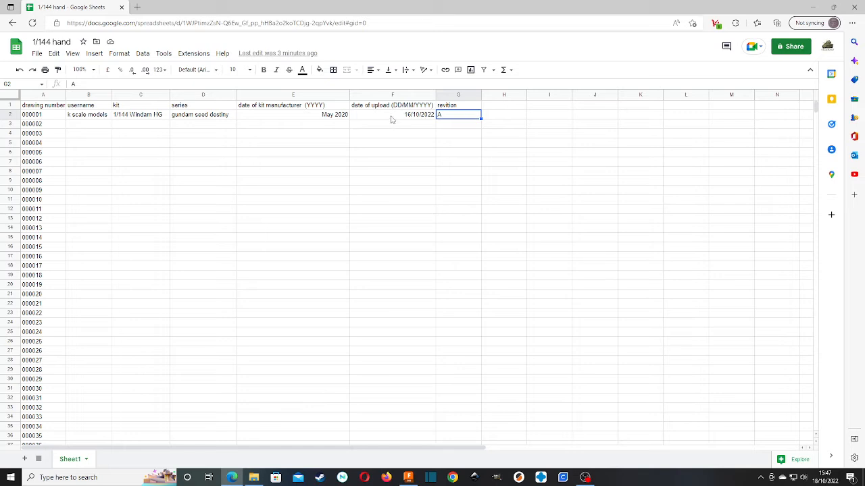
pyautogui.click(392, 113)
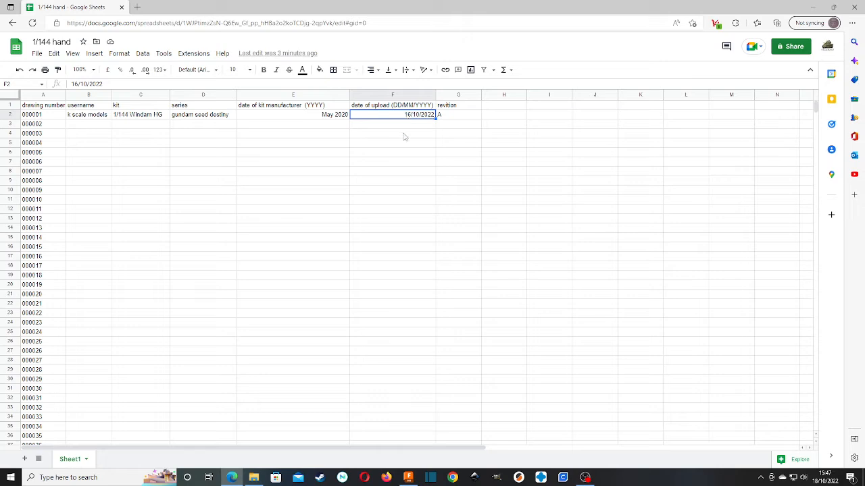
pyautogui.click(459, 113)
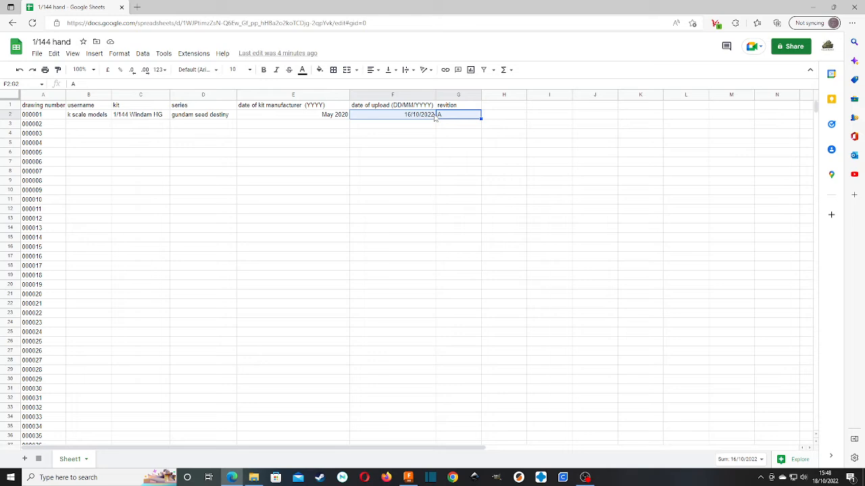
pyautogui.click(458, 124)
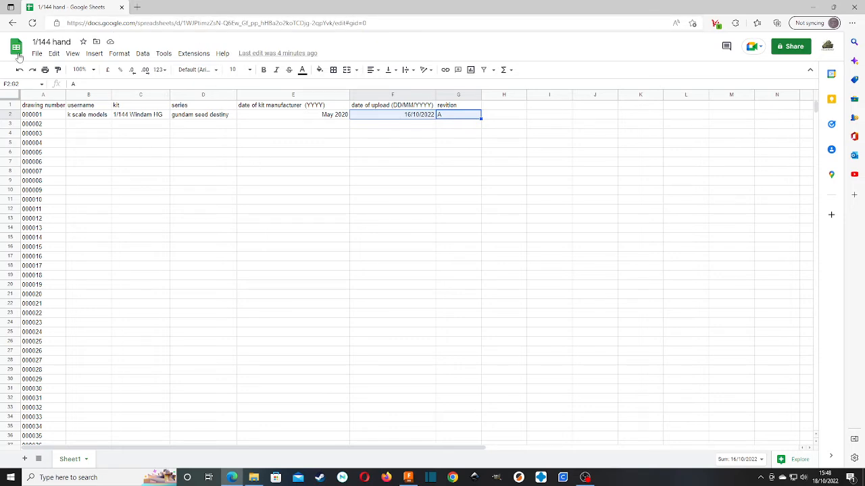
# Switch from the log spreadsheet to Google Drive and enter the part database folder.
pyautogui.click(16, 46)
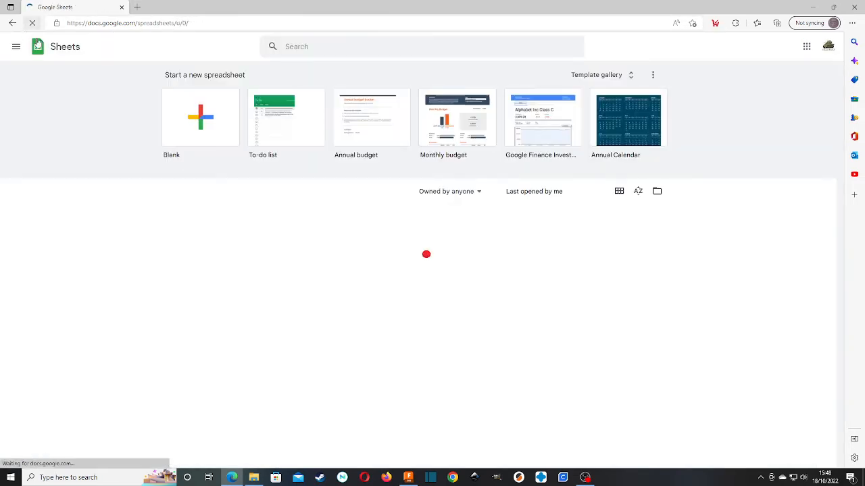
pyautogui.click(17, 46)
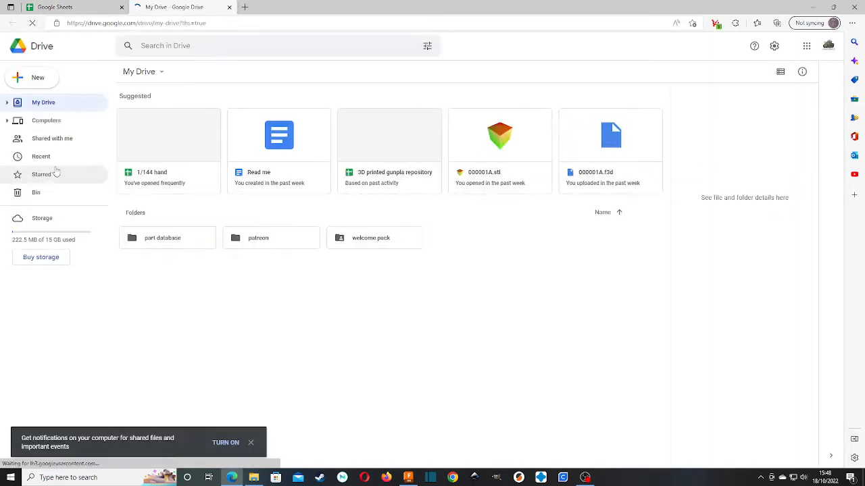
pyautogui.click(162, 238)
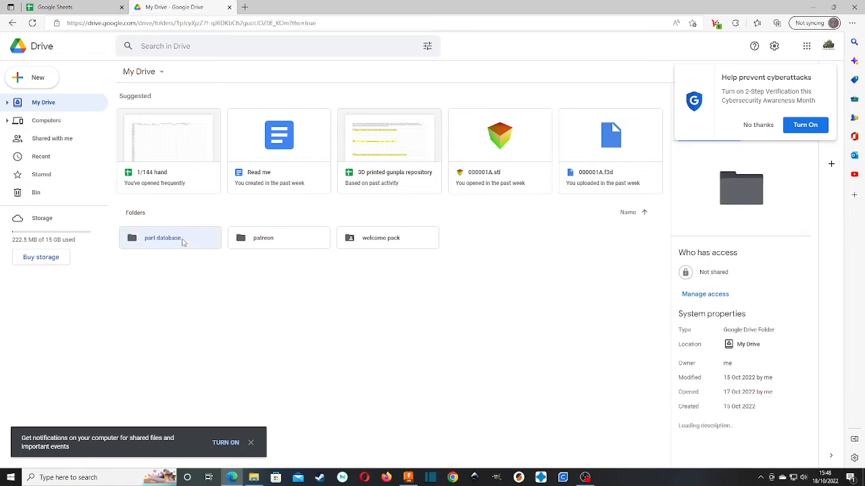
pyautogui.doubleClick(169, 238)
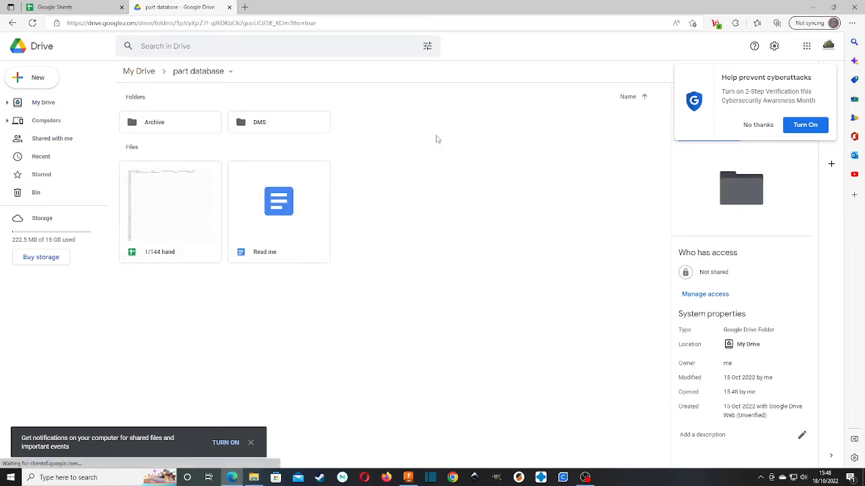
pyautogui.click(170, 205)
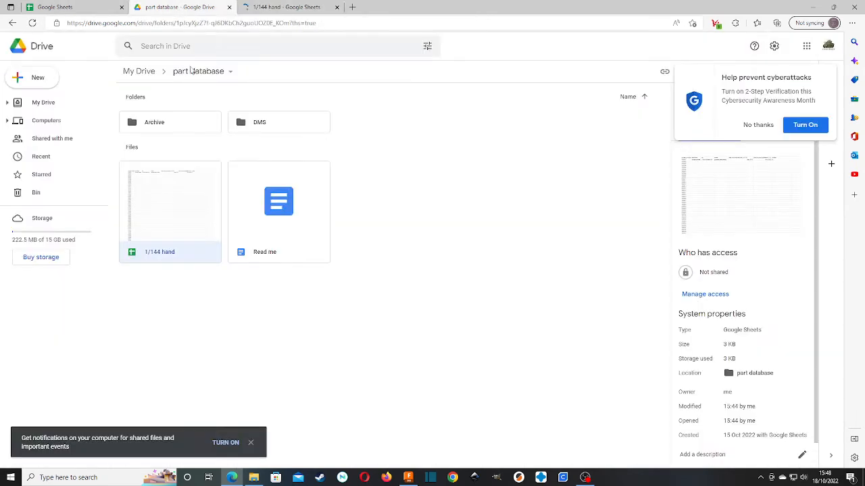
pyautogui.moveTo(297, 122)
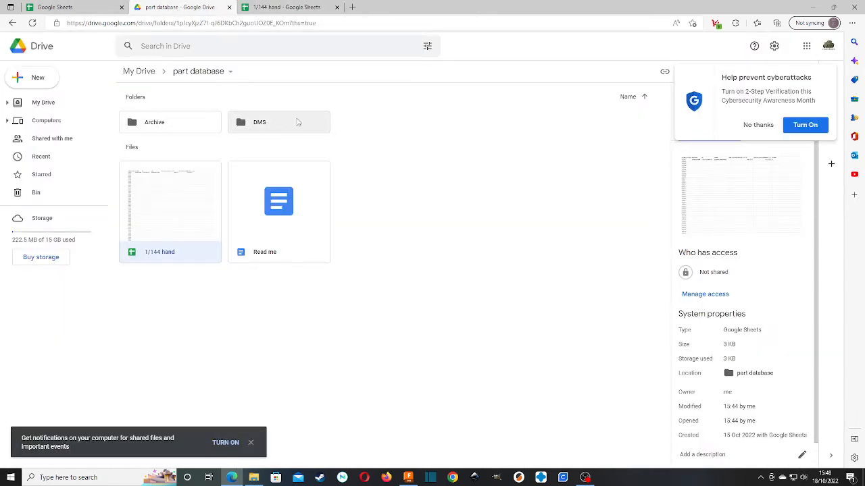
pyautogui.moveTo(169, 127)
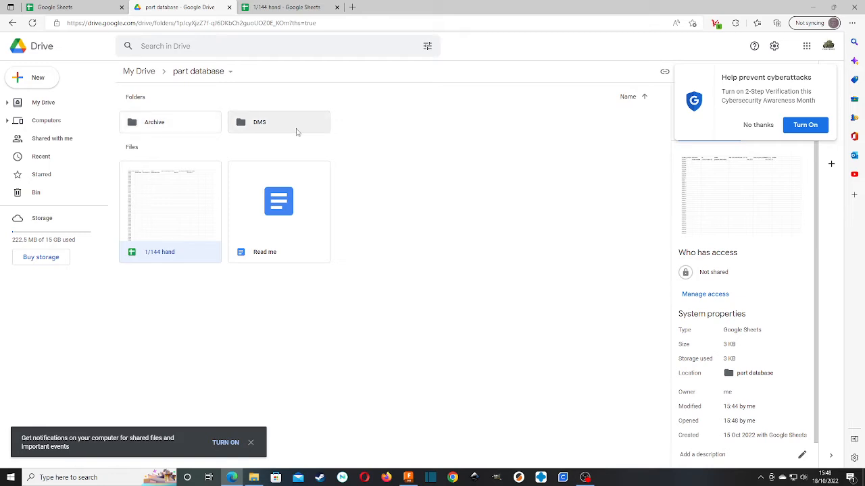
# Enter DMS > 000001A, showing 000001A.f3d and 000001A.stl.
pyautogui.doubleClick(260, 122)
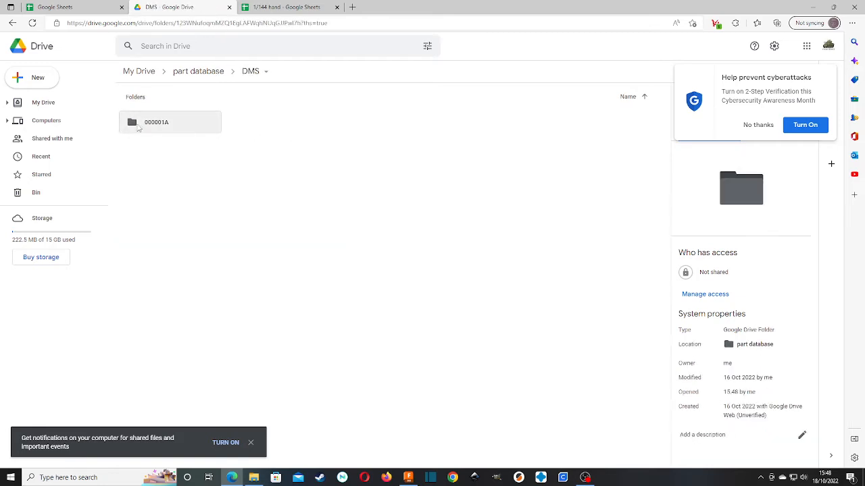
pyautogui.doubleClick(156, 122)
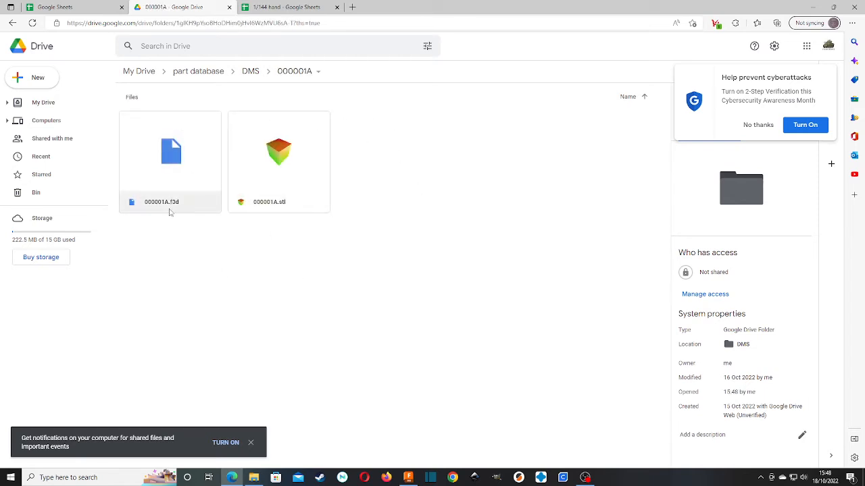
pyautogui.click(291, 7)
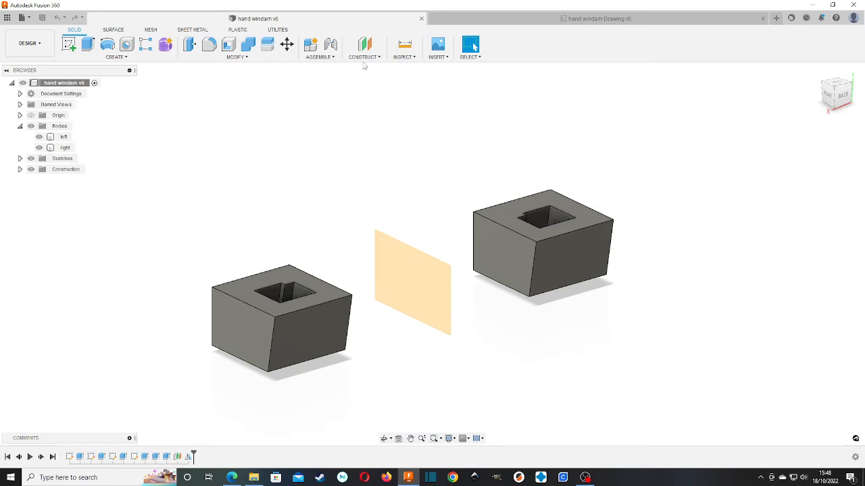
pyautogui.moveTo(374, 207)
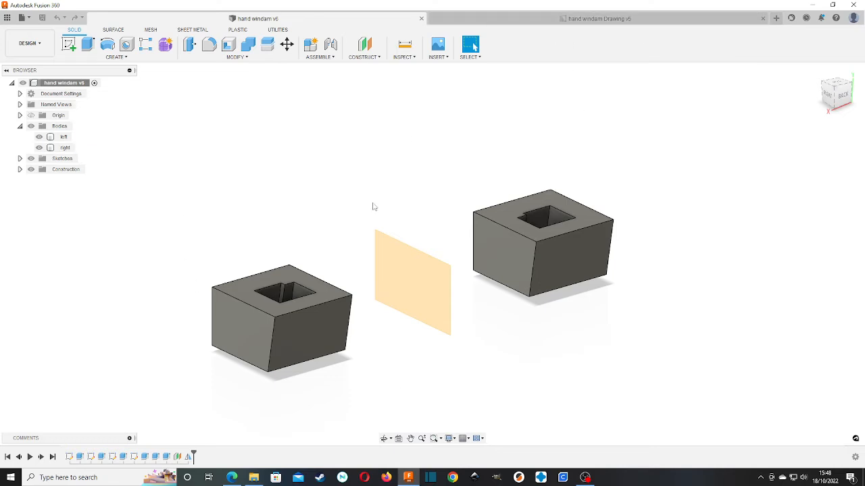
pyautogui.moveTo(528, 6)
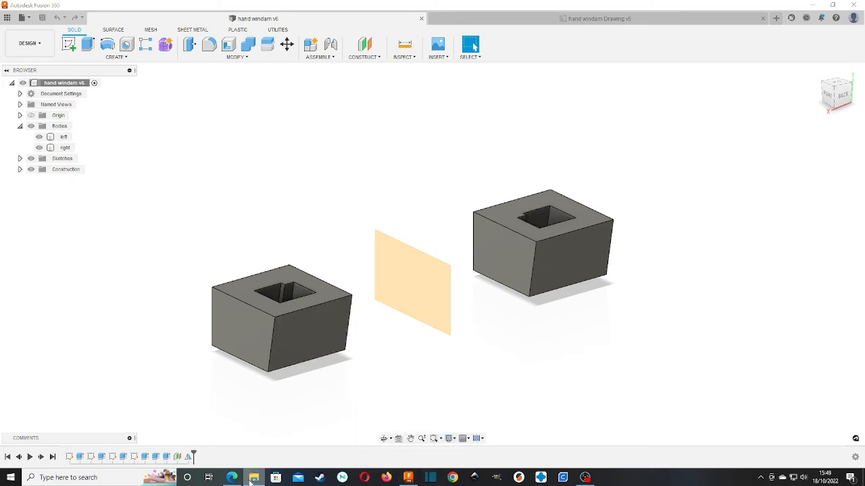
# Back in Drive, select 000001A.stl and 000001A.f3d and bring up Move to.
pyautogui.click(232, 478)
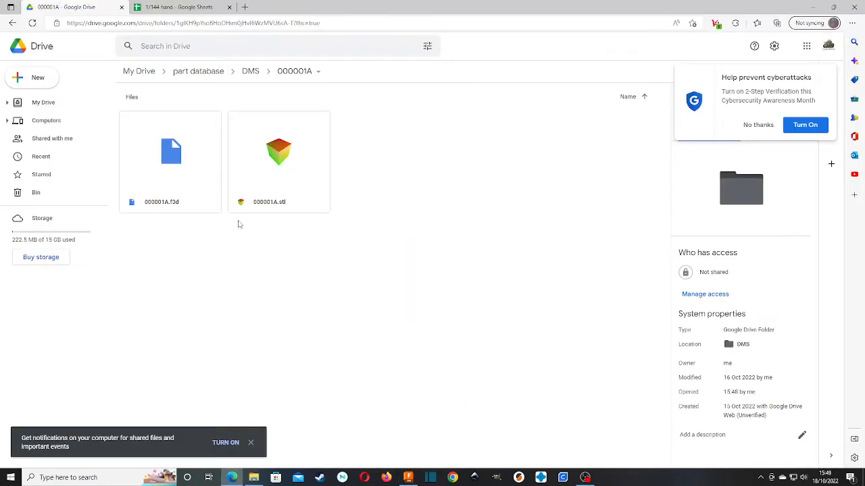
pyautogui.click(278, 163)
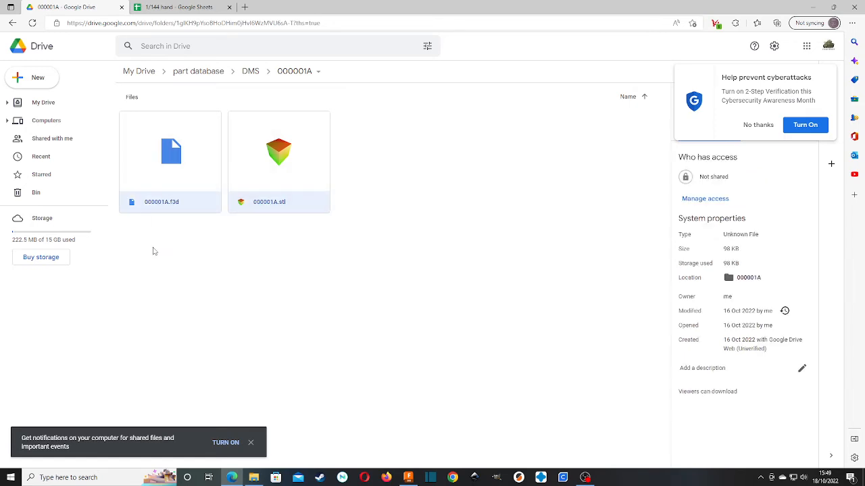
pyautogui.click(170, 162)
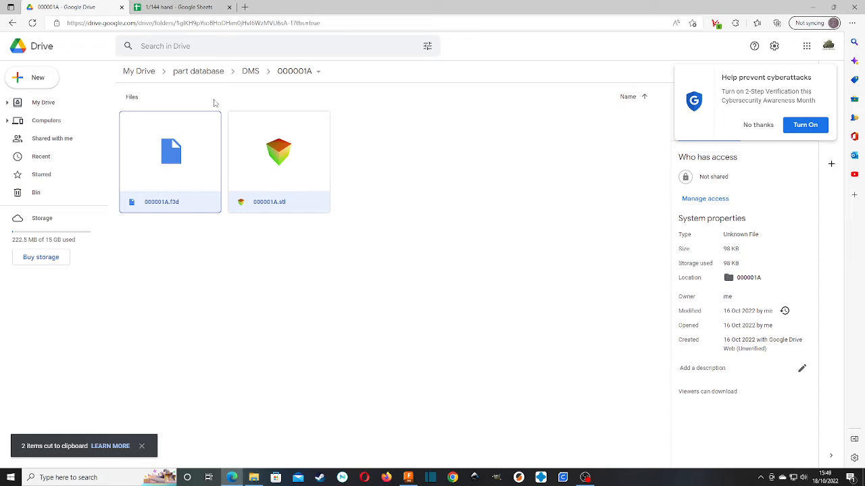
pyautogui.rightClick(170, 152)
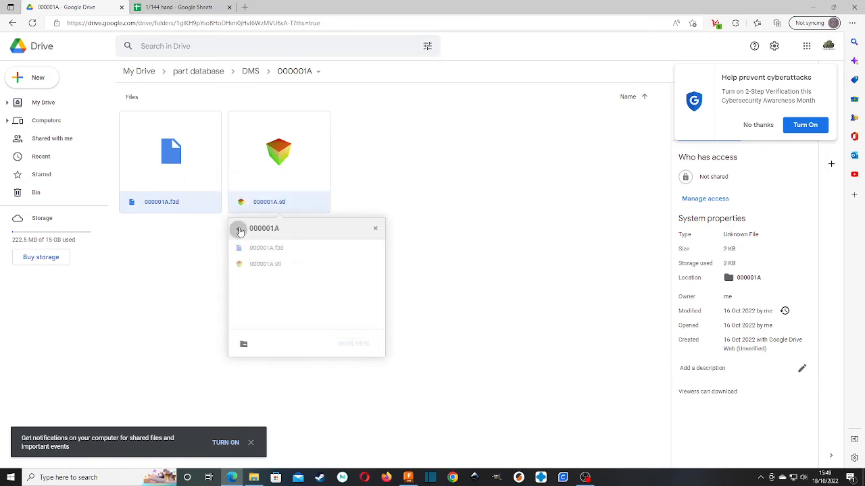
# Move both files into a new 000001A folder created under part database > Archive.
pyautogui.click(238, 230)
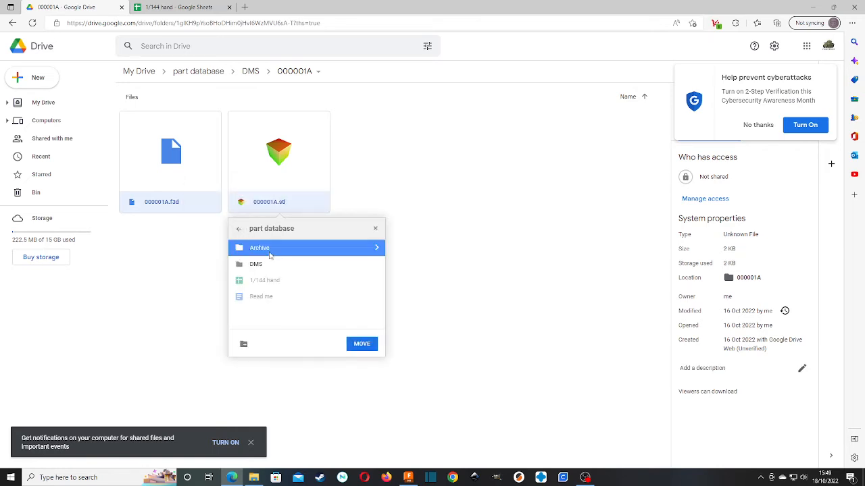
pyautogui.click(244, 345)
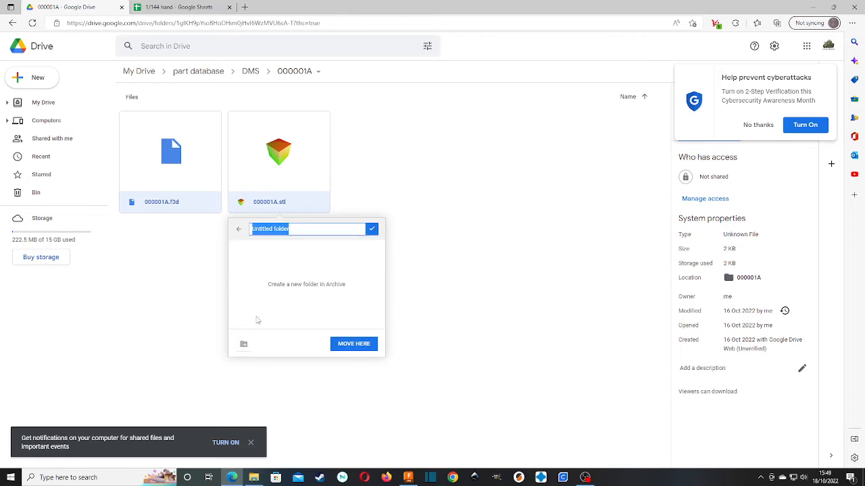
pyautogui.write('000001A')
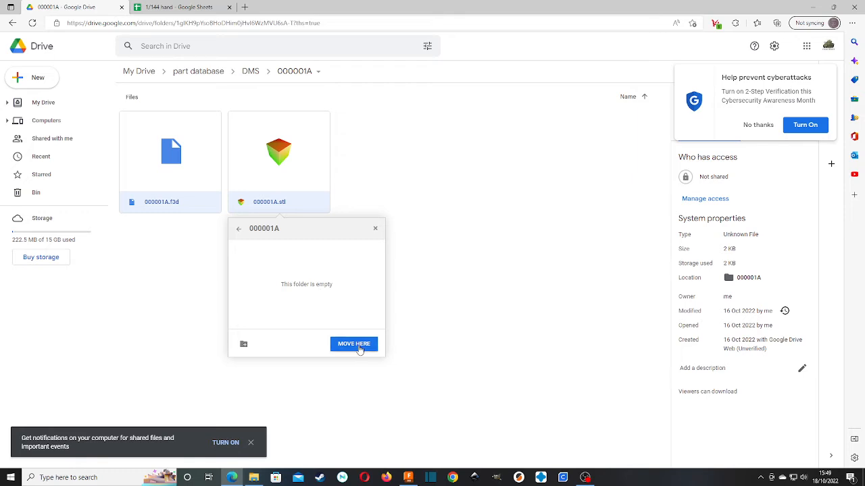
pyautogui.click(354, 345)
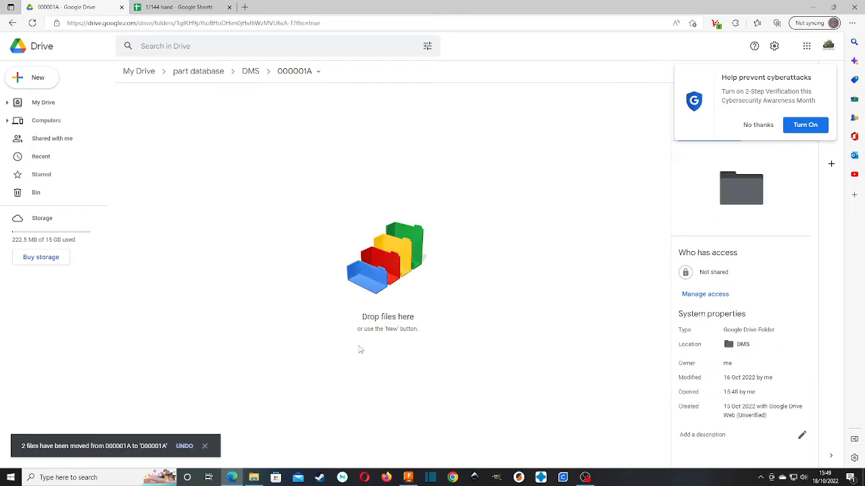
pyautogui.moveTo(208, 210)
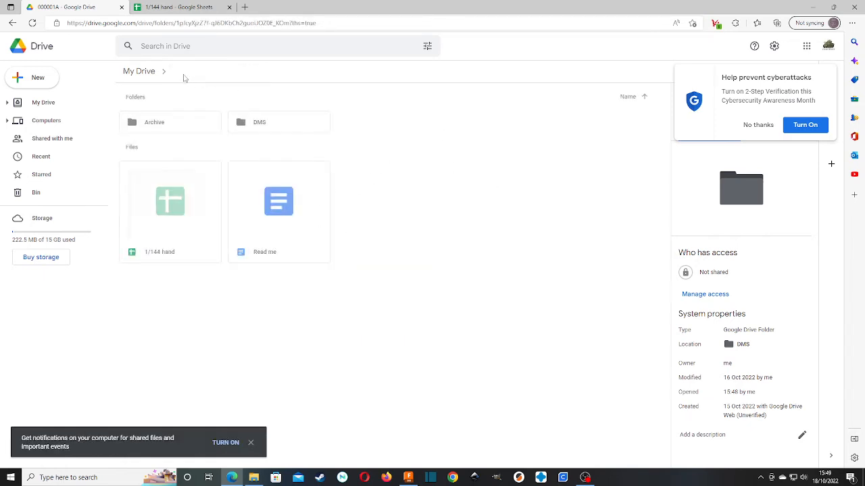
# Check the emptied DMS 000001A folder and the Archive folder contents.
pyautogui.doubleClick(260, 122)
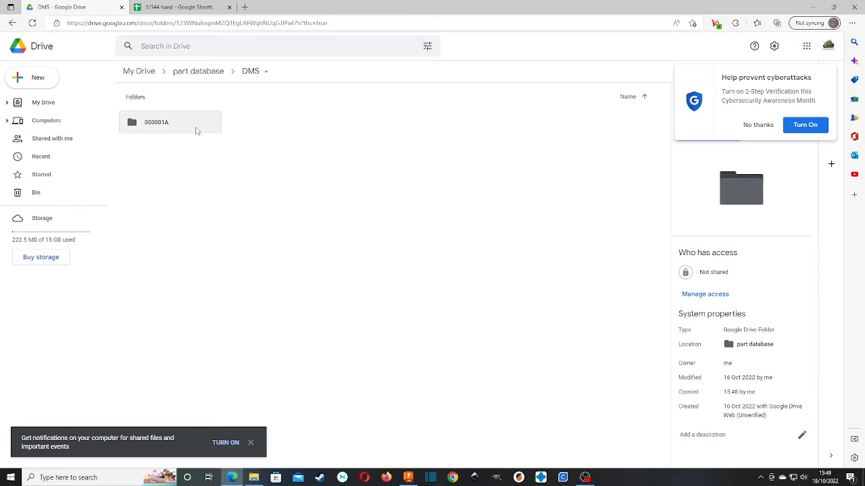
pyautogui.doubleClick(157, 121)
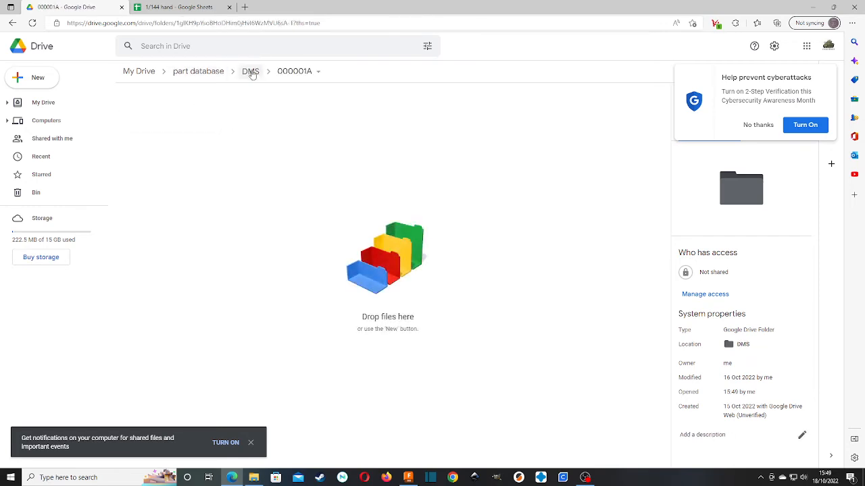
pyautogui.click(197, 70)
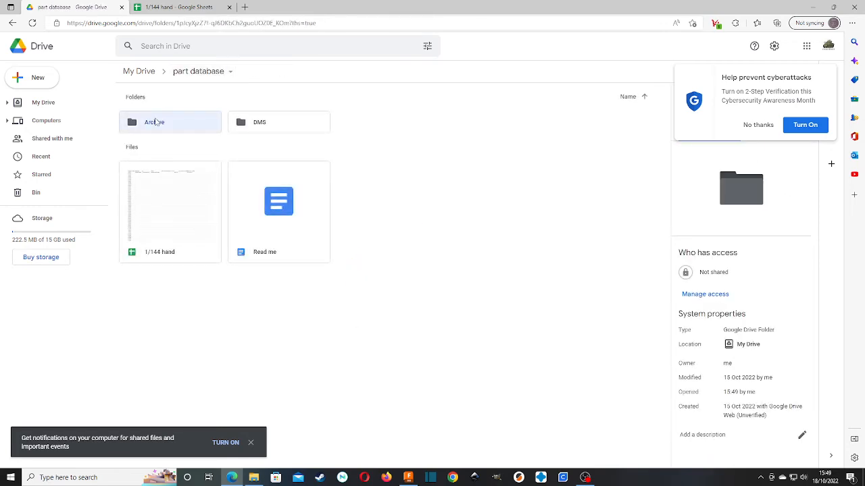
pyautogui.doubleClick(156, 122)
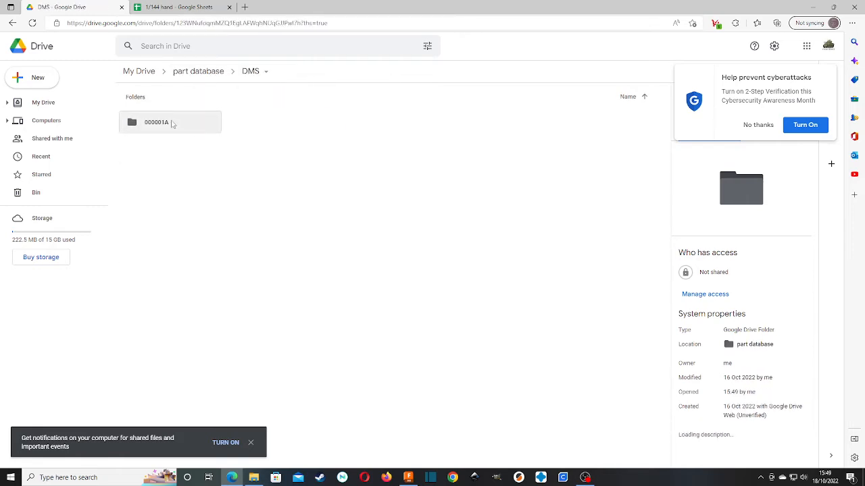
# Rename the DMS folder 000001A to 000001B (cancelling an accidental Move) and enter it.
pyautogui.rightClick(157, 121)
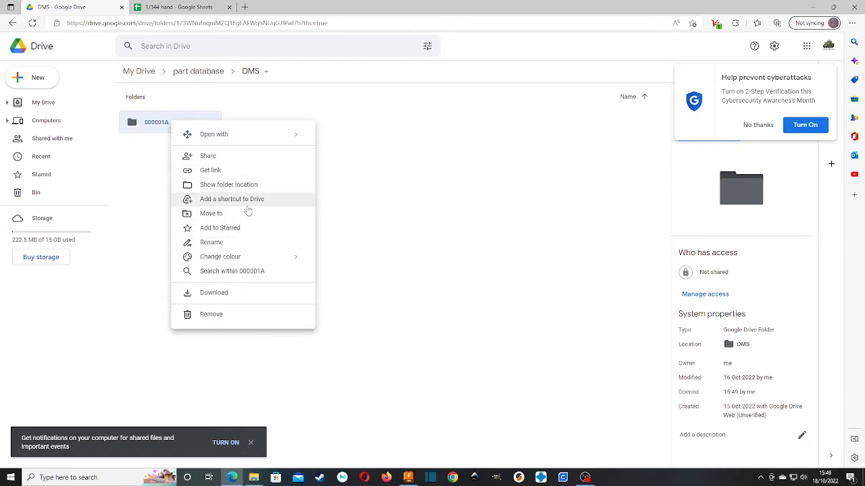
pyautogui.click(211, 213)
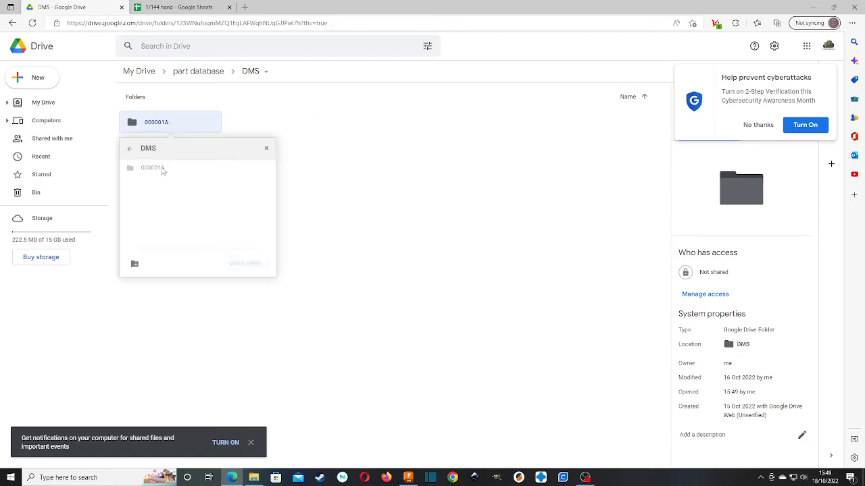
pyautogui.click(130, 147)
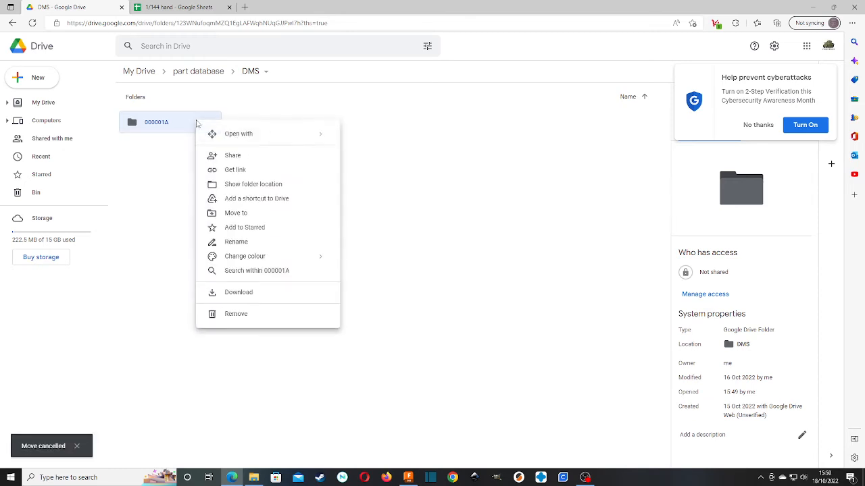
pyautogui.moveTo(235, 242)
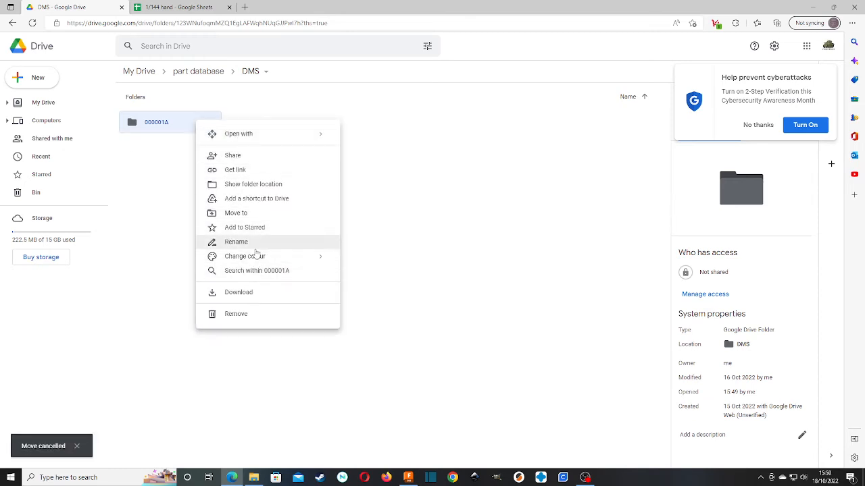
pyautogui.click(235, 240)
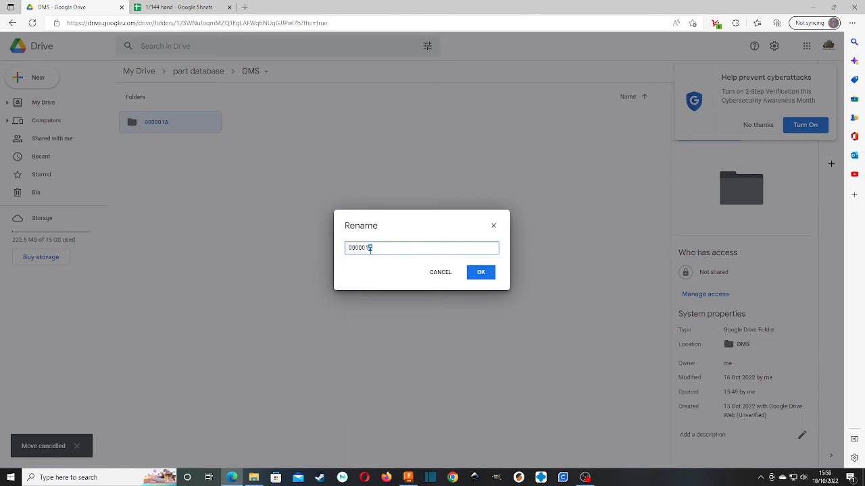
pyautogui.click(481, 273)
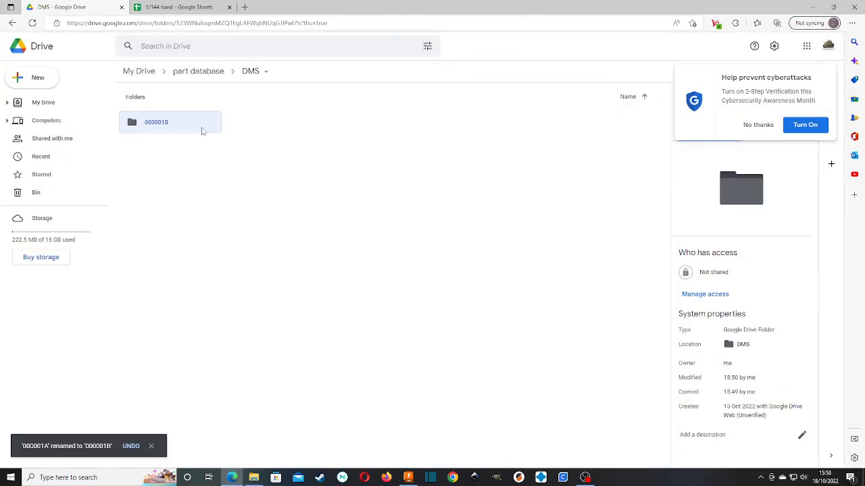
pyautogui.doubleClick(157, 121)
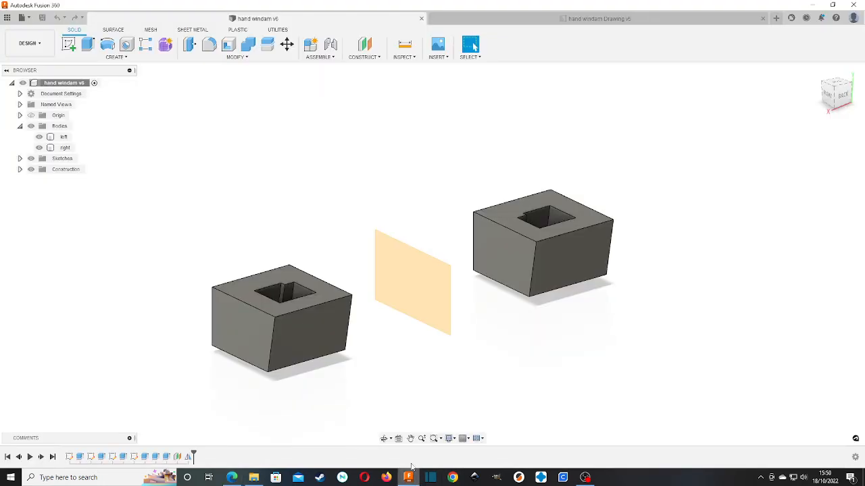
pyautogui.moveTo(275, 167)
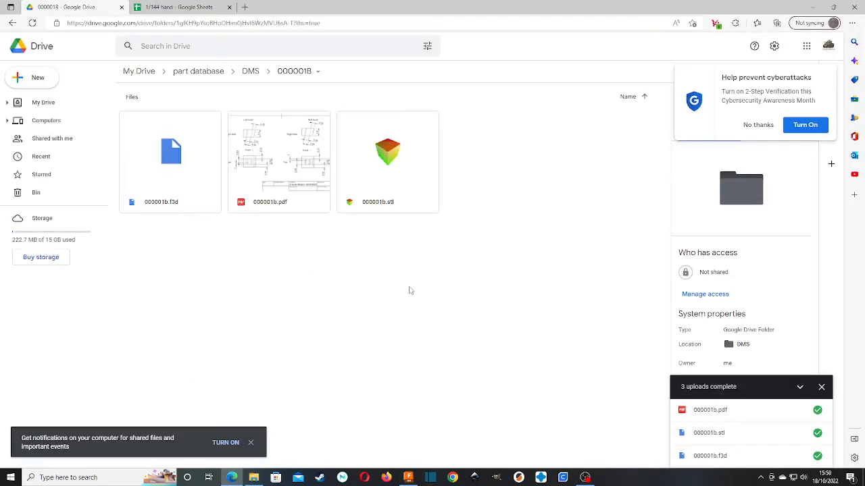
pyautogui.moveTo(286, 92)
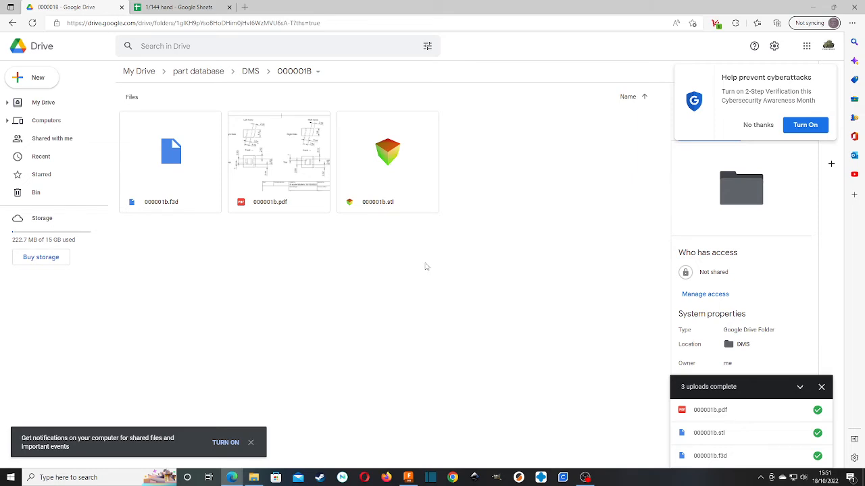
pyautogui.moveTo(448, 241)
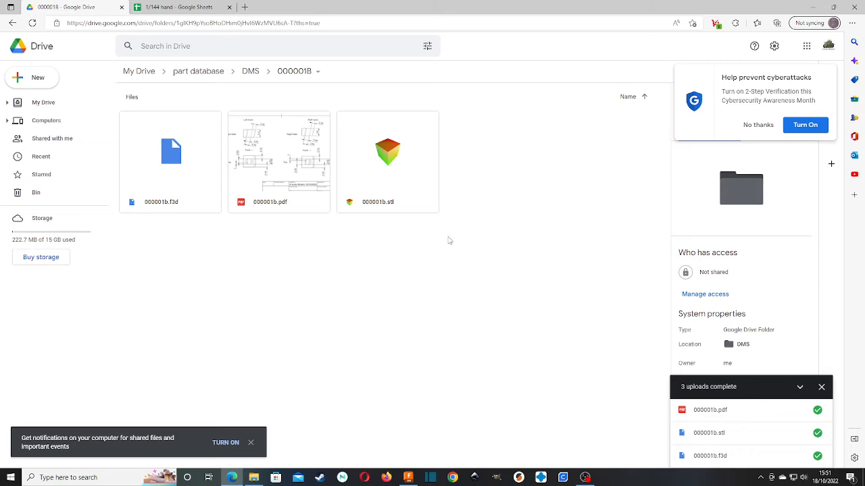
pyautogui.moveTo(452, 241)
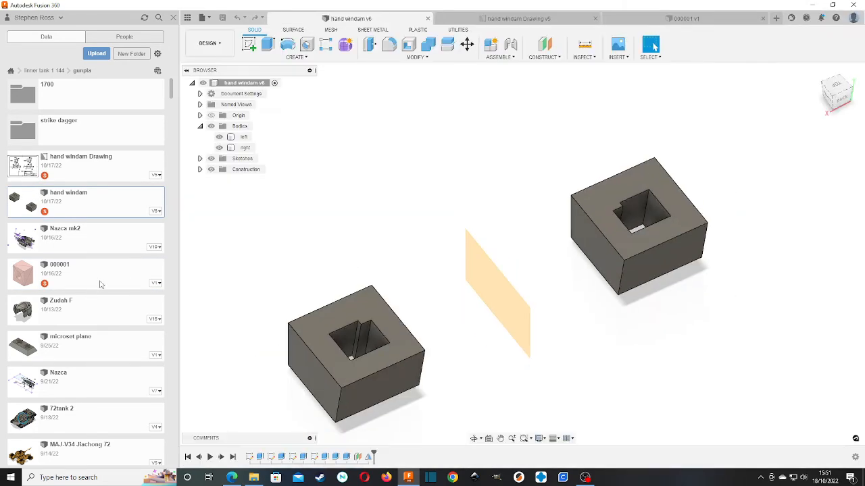
# Insert the 000001 design into the hand windam design and confirm its Move/Copy placement.
pyautogui.rightClick(59, 273)
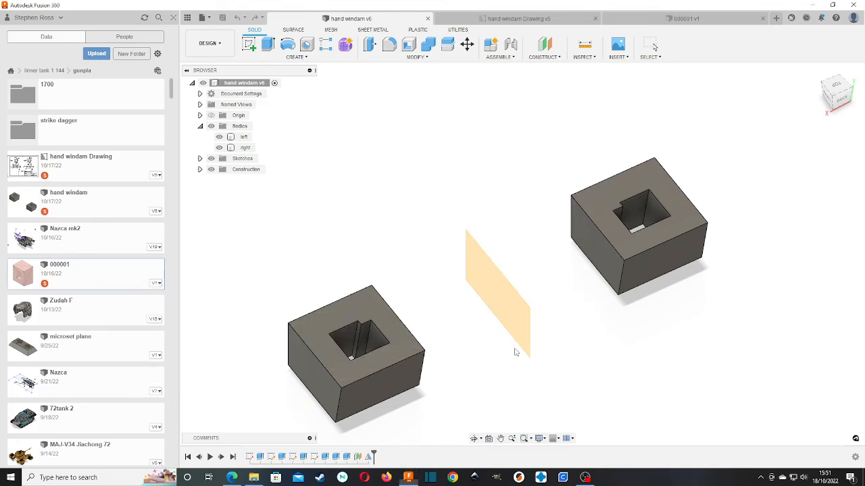
pyautogui.rightClick(59, 273)
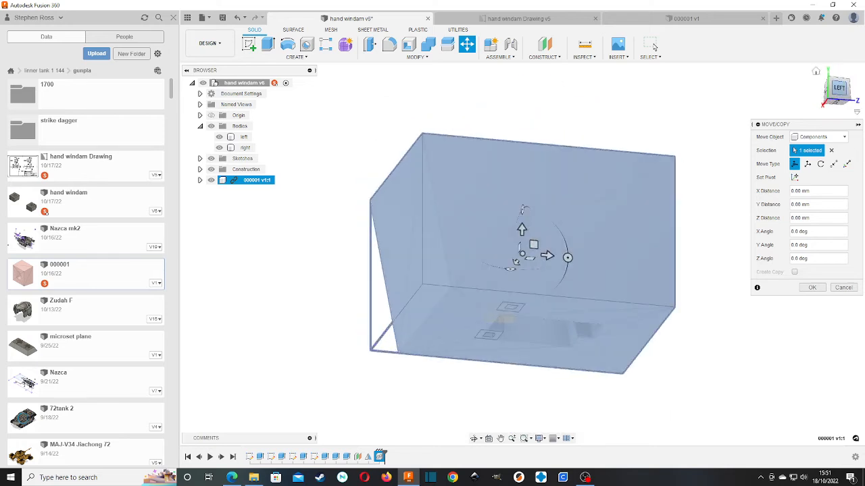
pyautogui.click(811, 287)
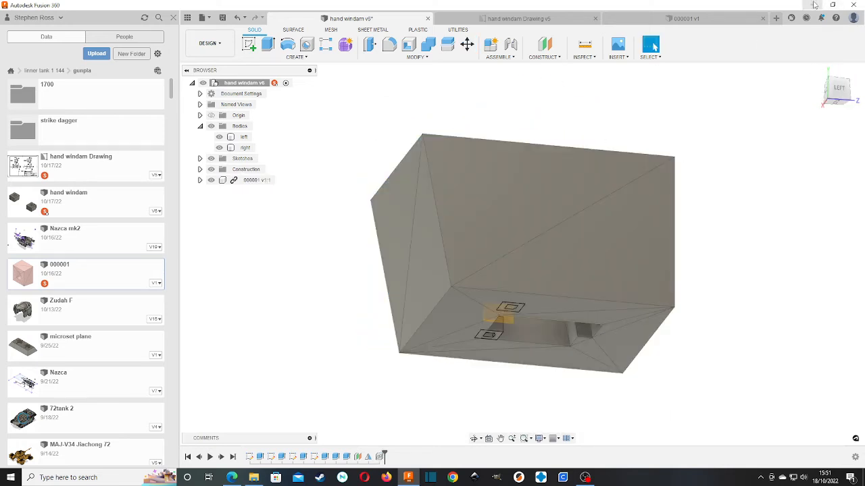
pyautogui.moveTo(209, 42)
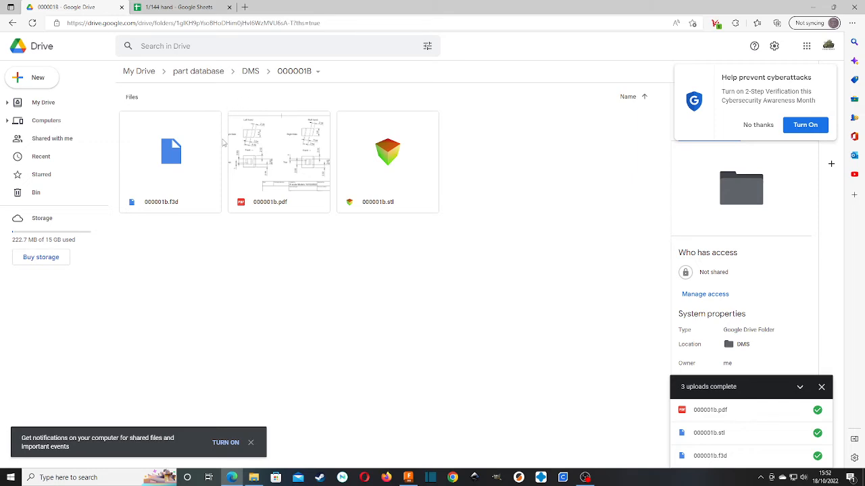
pyautogui.moveTo(264, 260)
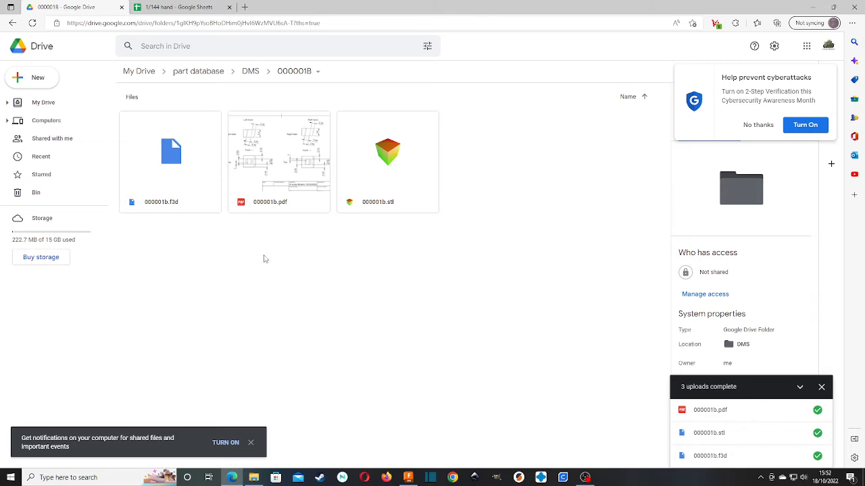
# Look into the 000001B Drive folder, then return to the hand windam drawing in Fusion 360.
pyautogui.doubleClick(279, 151)
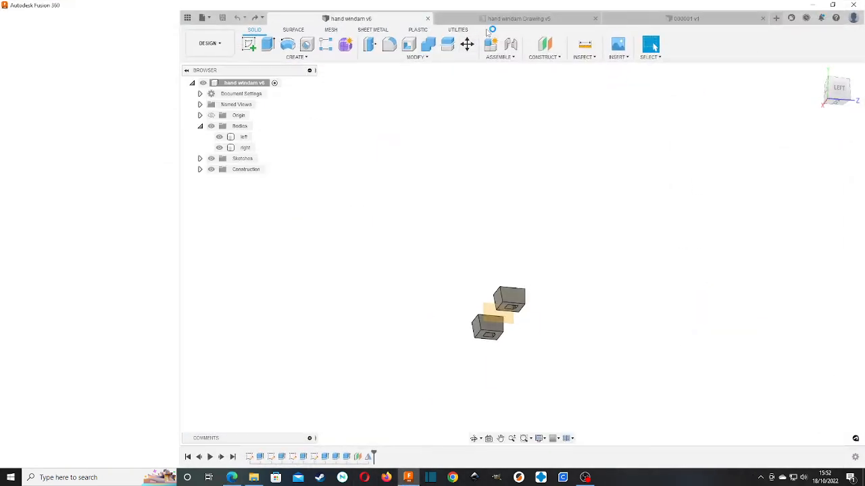
pyautogui.click(519, 19)
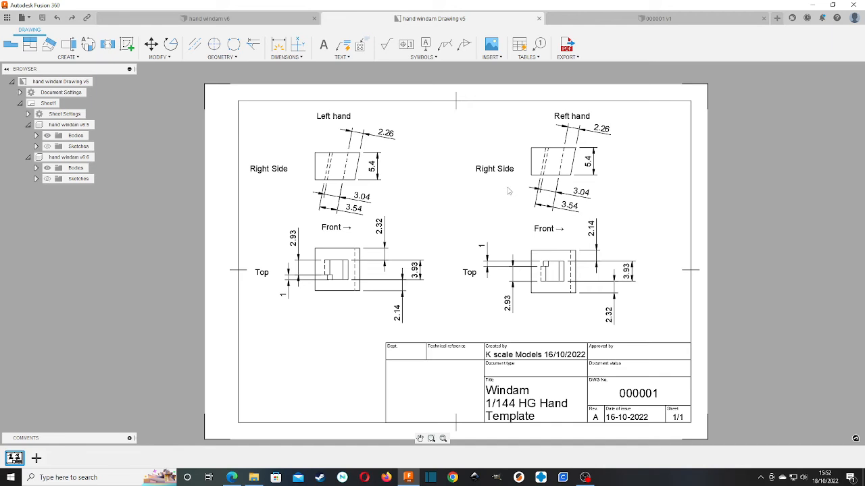
pyautogui.moveTo(513, 187)
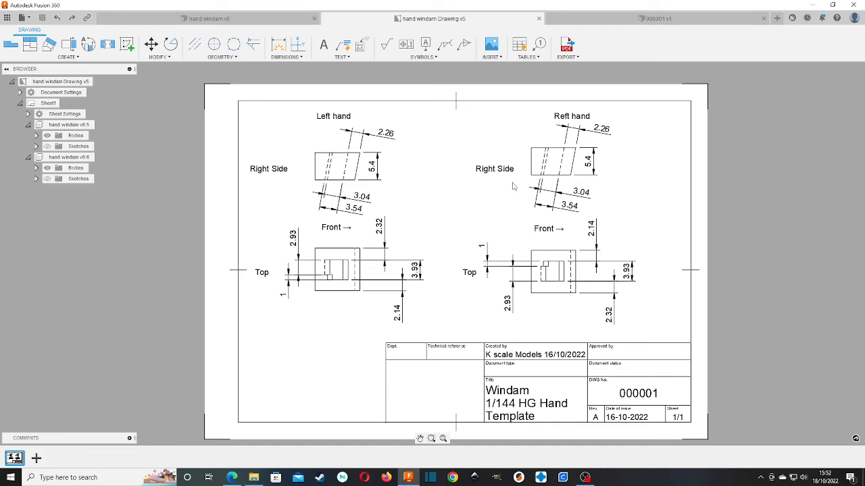
pyautogui.moveTo(529, 142)
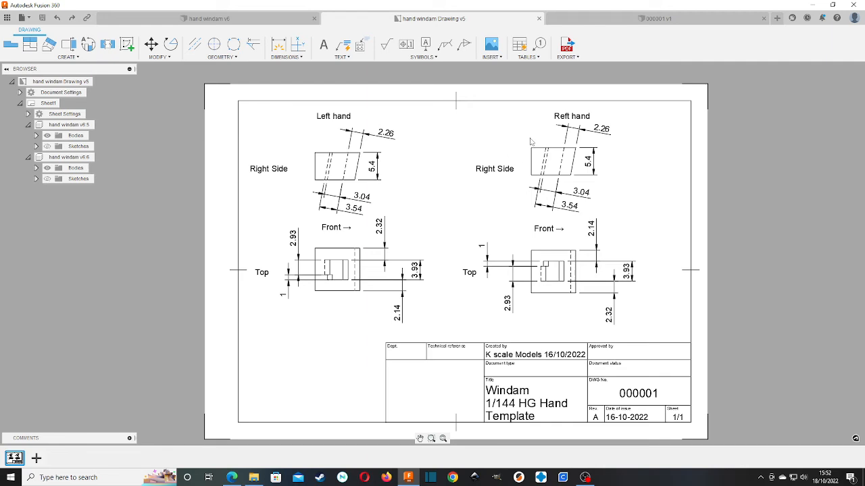
pyautogui.moveTo(519, 100)
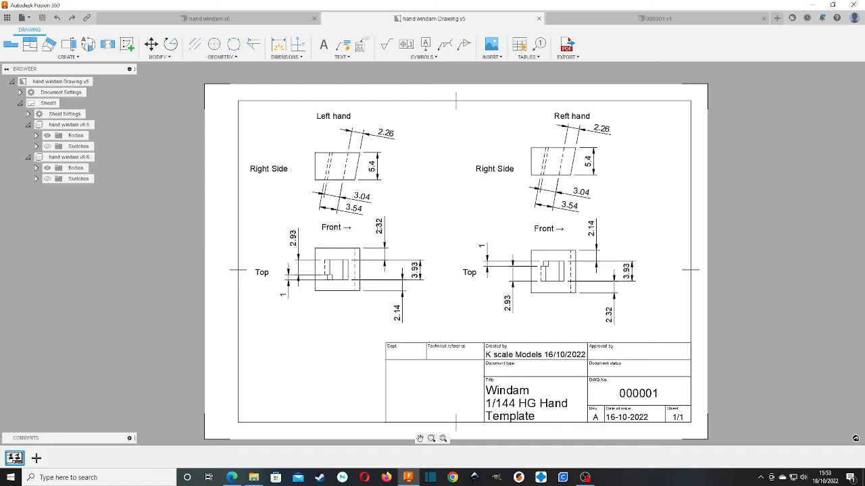
# Select the Left hand top view on the hand windam drawing sheet.
pyautogui.click(335, 271)
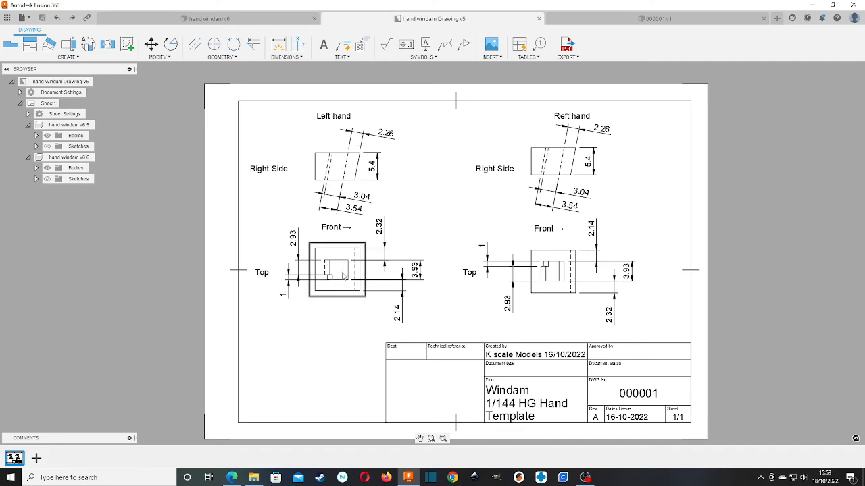
# Correct the second view's label from 'Reft hand' to 'Right hand'.
pyautogui.click(554, 162)
pyautogui.write('igh')
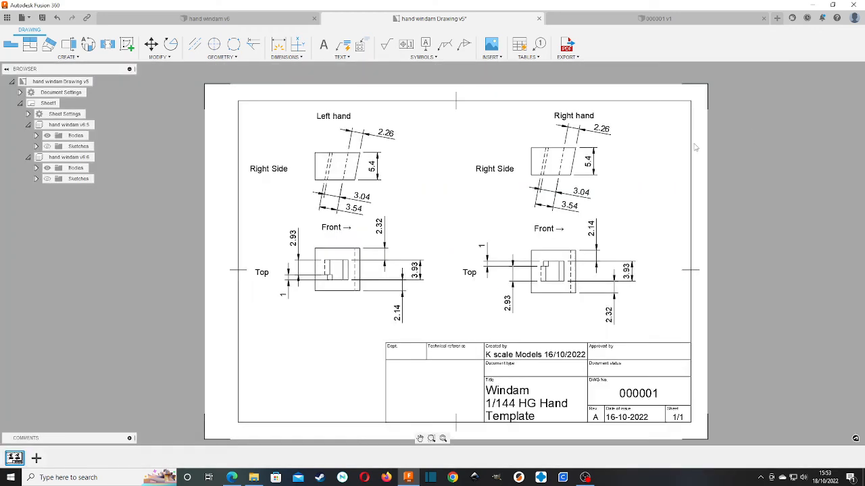
pyautogui.moveTo(424, 155)
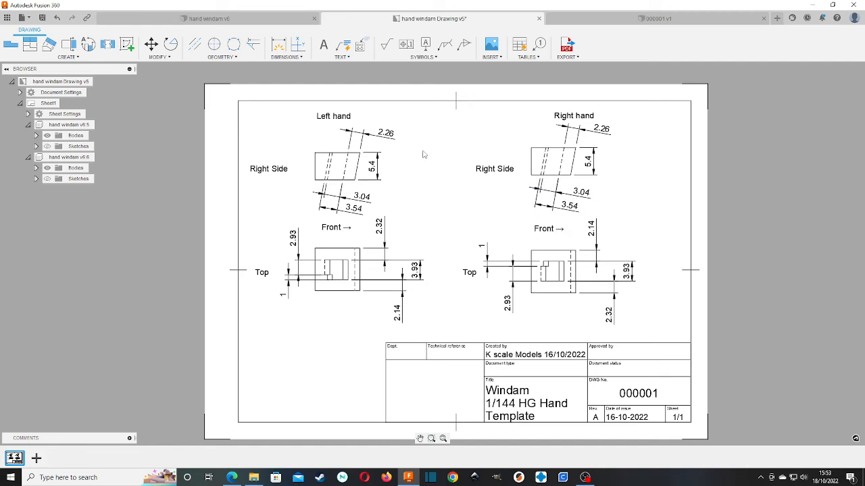
pyautogui.moveTo(360, 349)
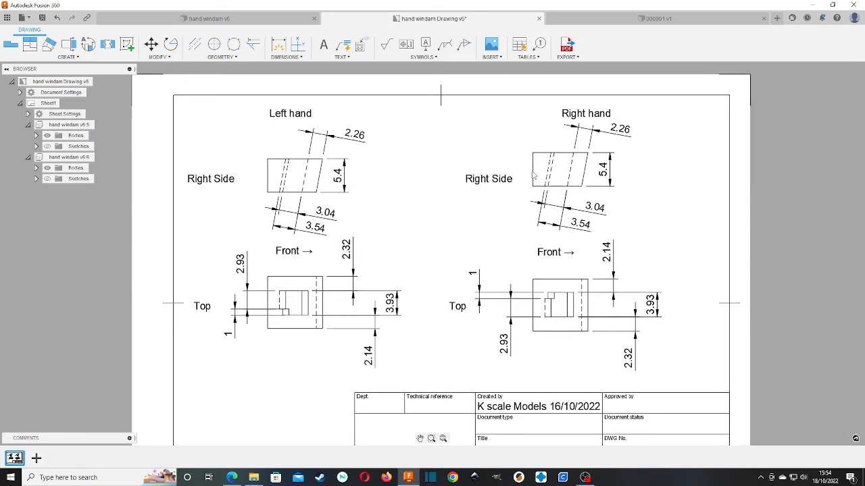
pyautogui.moveTo(400, 220)
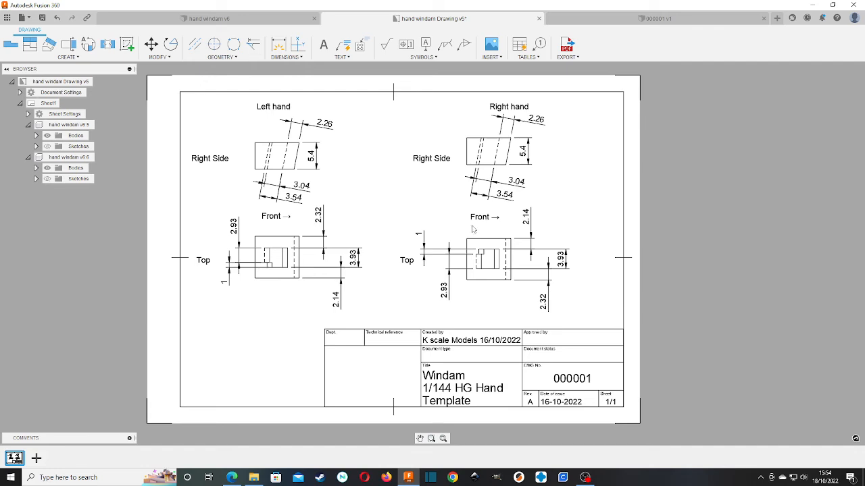
pyautogui.moveTo(400, 269)
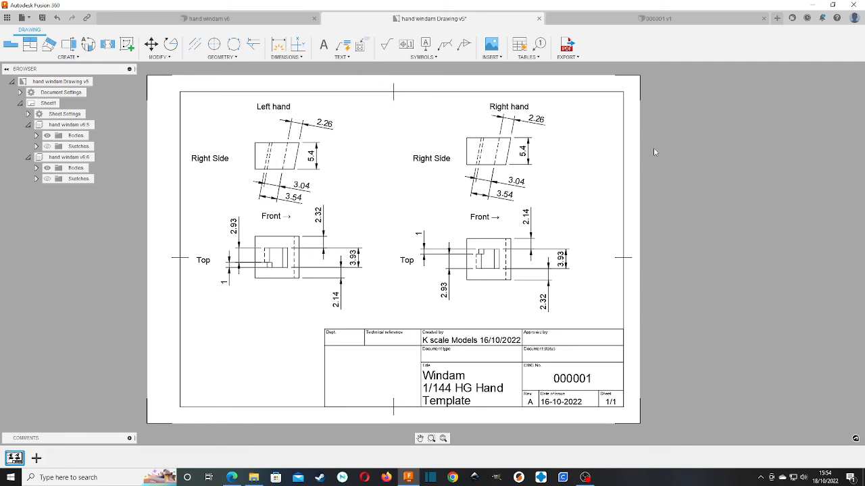
pyautogui.moveTo(396, 314)
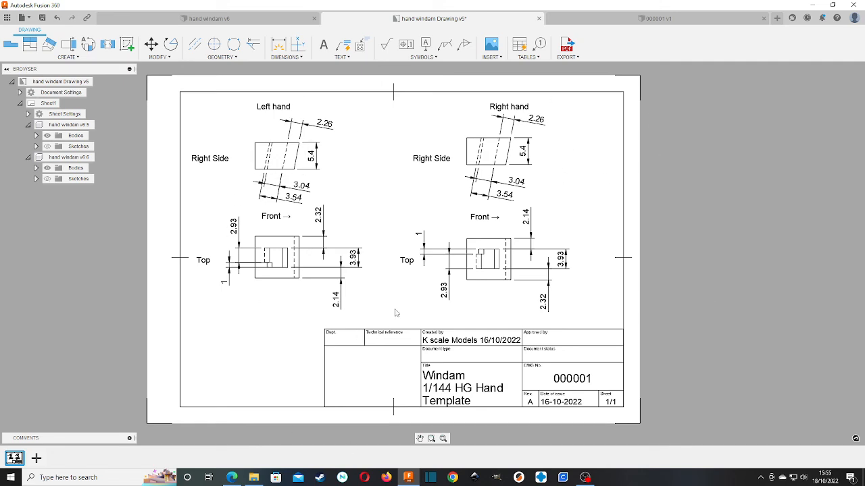
pyautogui.moveTo(405, 386)
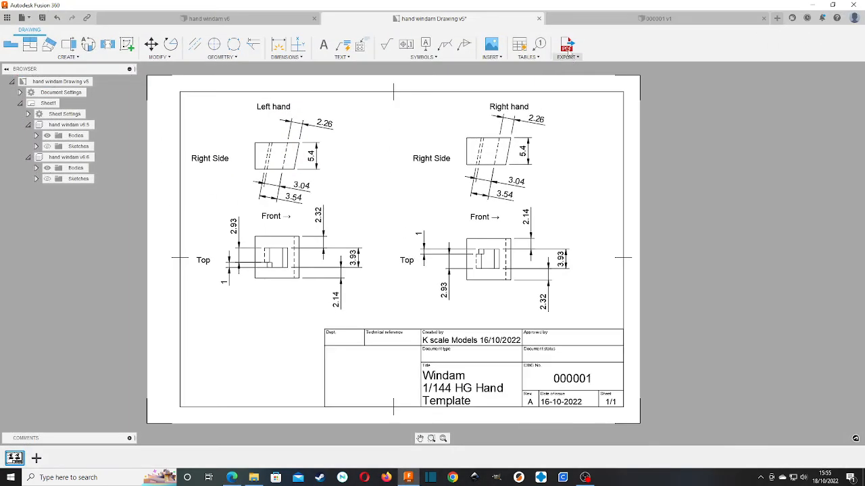
# Export the drawing as PDF 000001b, then begin editing the title block attributes.
pyautogui.click(567, 46)
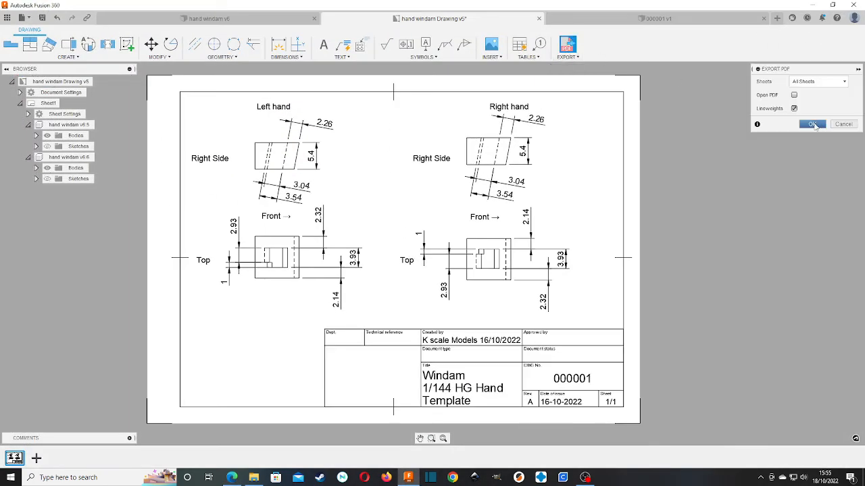
pyautogui.click(810, 124)
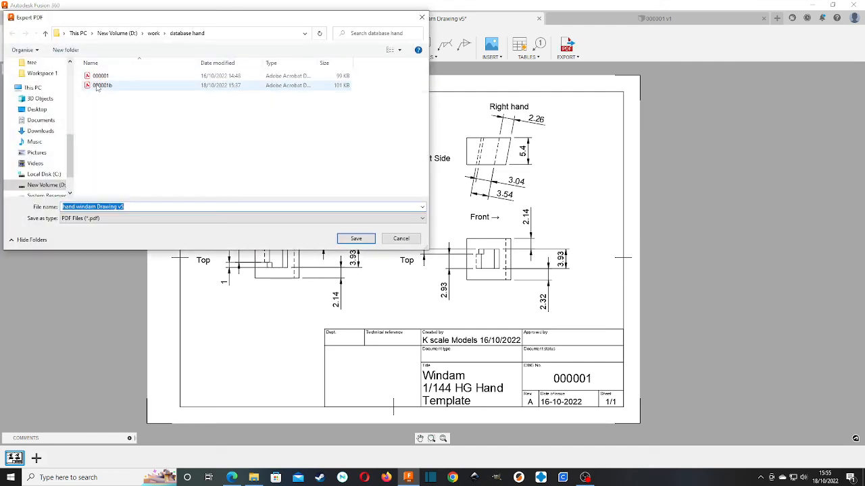
pyautogui.click(355, 238)
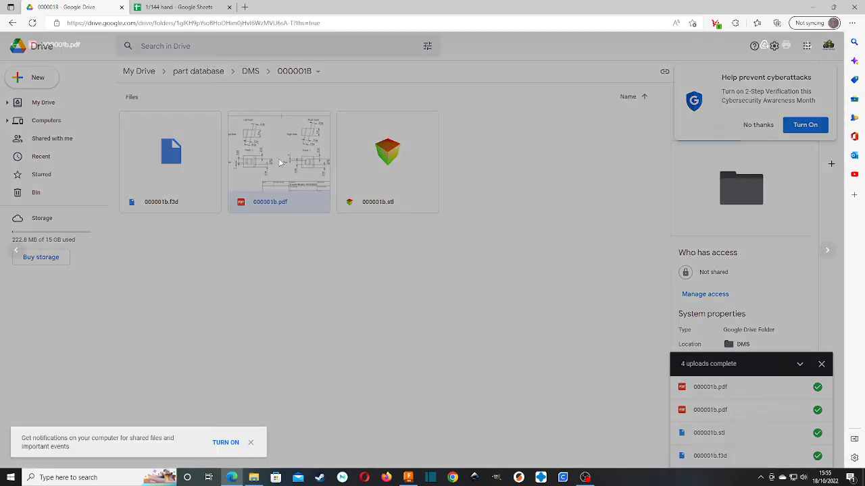
pyautogui.doubleClick(279, 156)
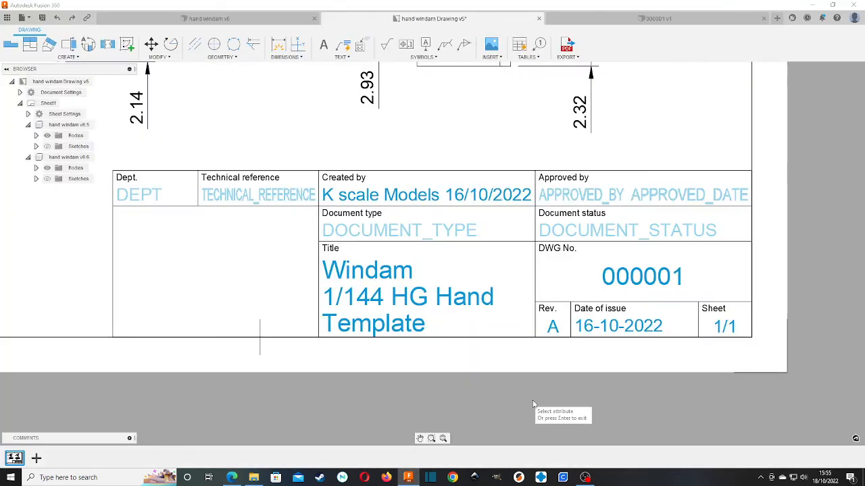
# Set the title block Rev to B and re-export the PDF, replacing 000001b.pdf.
pyautogui.click(551, 326)
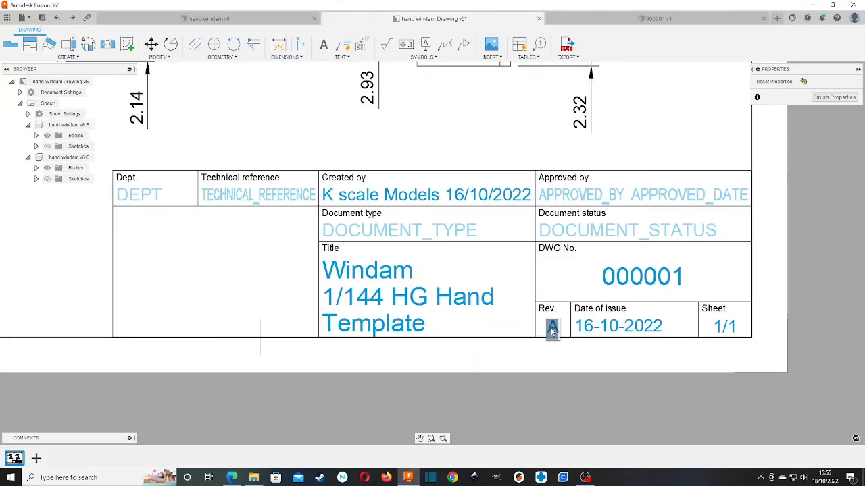
pyautogui.click(552, 329)
pyautogui.write('B')
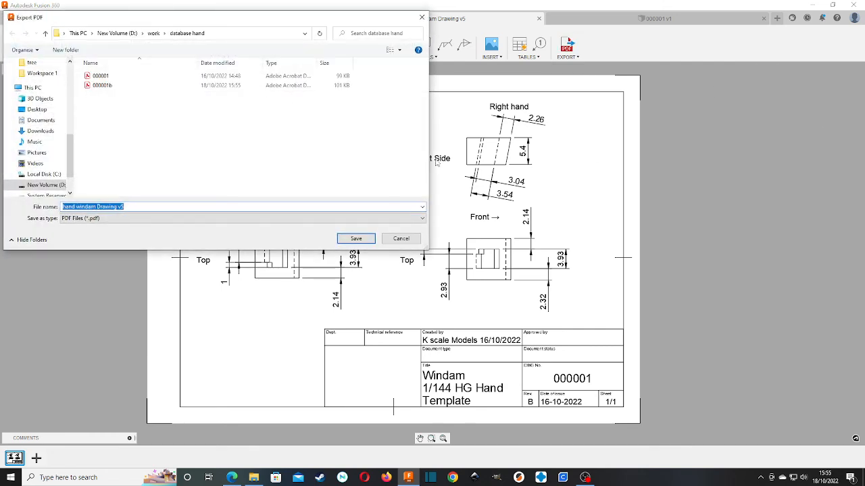
pyautogui.click(355, 238)
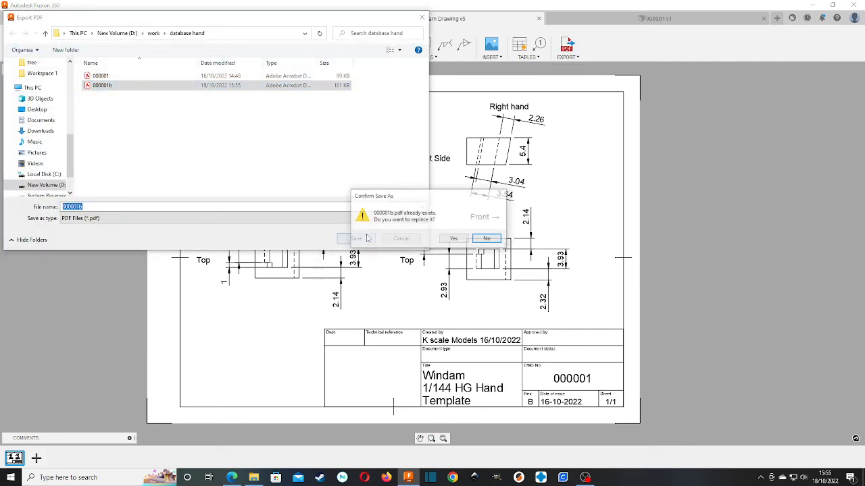
pyautogui.click(487, 238)
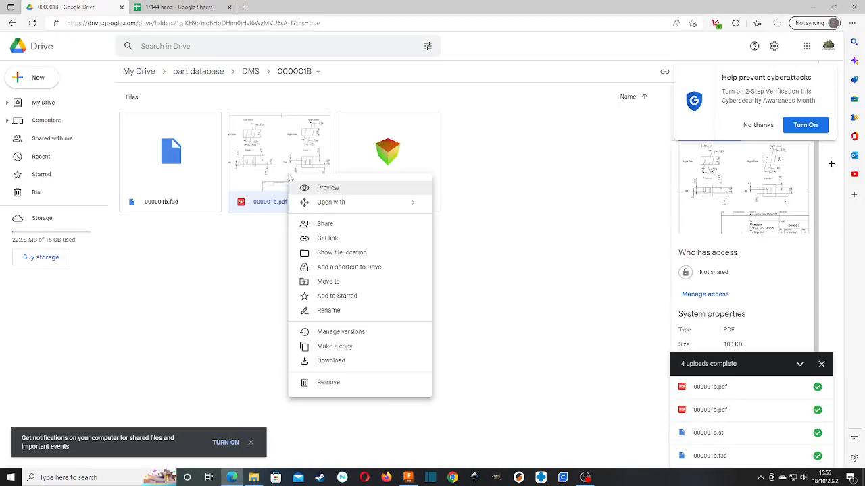
# Preview the uploaded 000001b.pdf in folder 0000018, then return to the 1/144 hand drawing log.
pyautogui.click(328, 383)
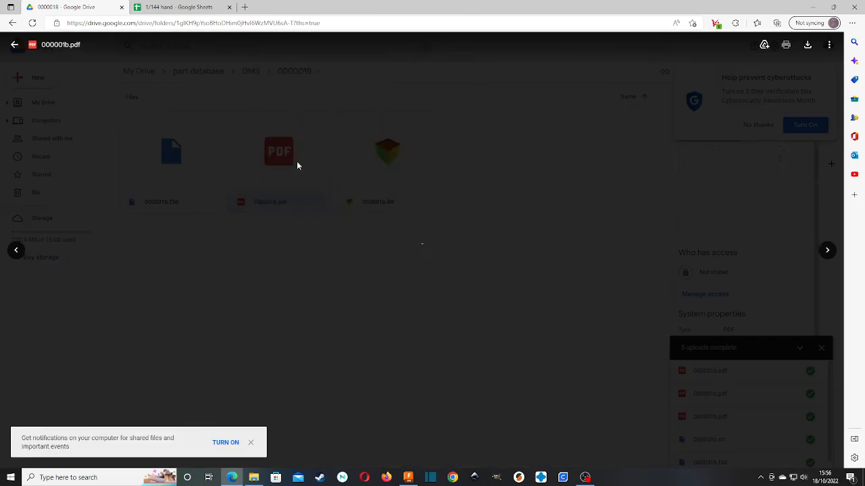
pyautogui.doubleClick(278, 151)
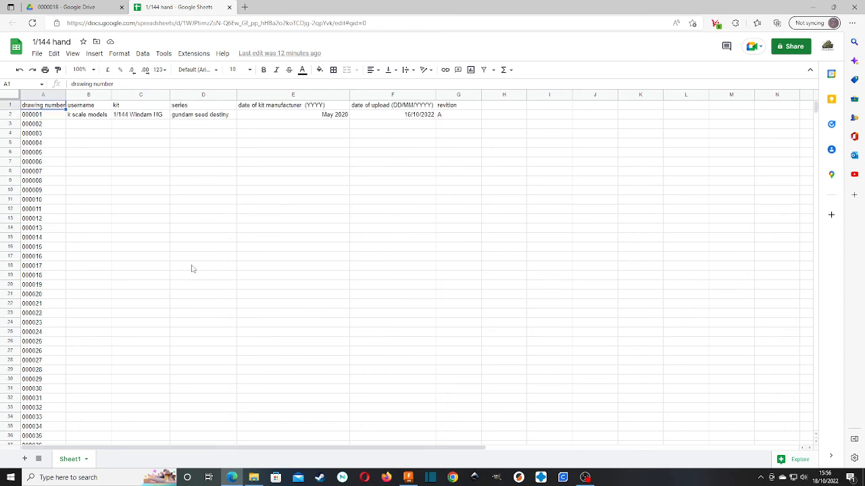
pyautogui.click(32, 113)
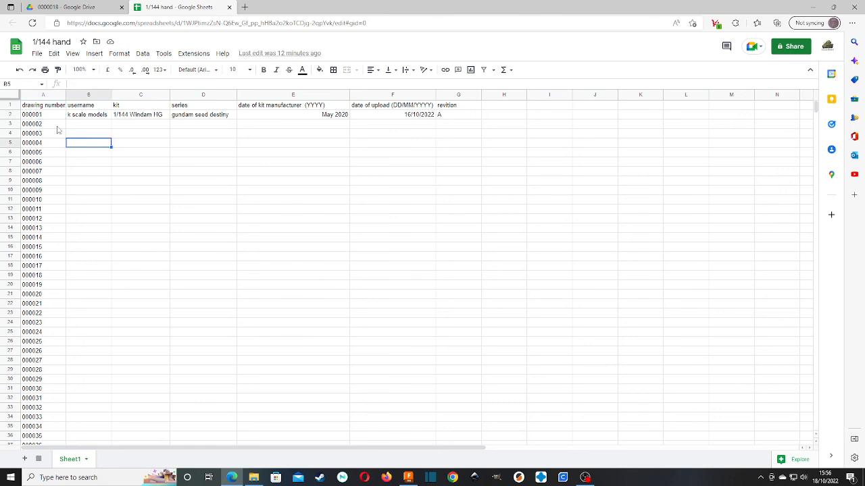
pyautogui.moveTo(34, 119)
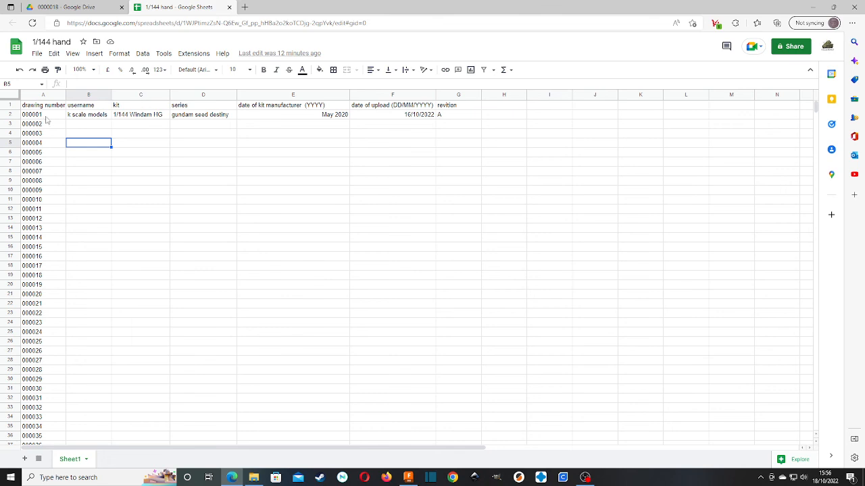
pyautogui.click(43, 114)
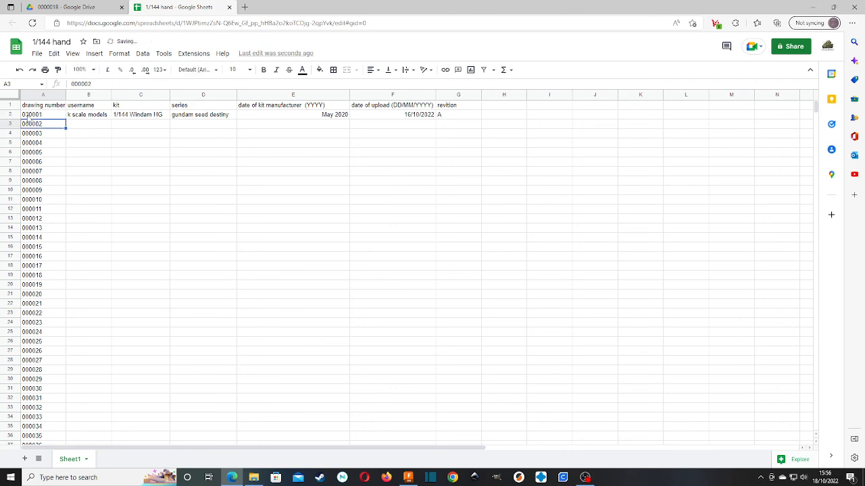
pyautogui.click(43, 114)
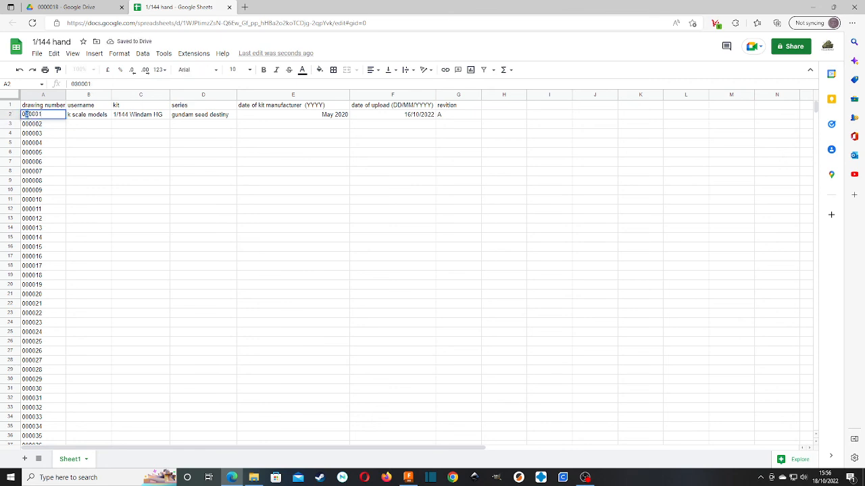
pyautogui.click(140, 144)
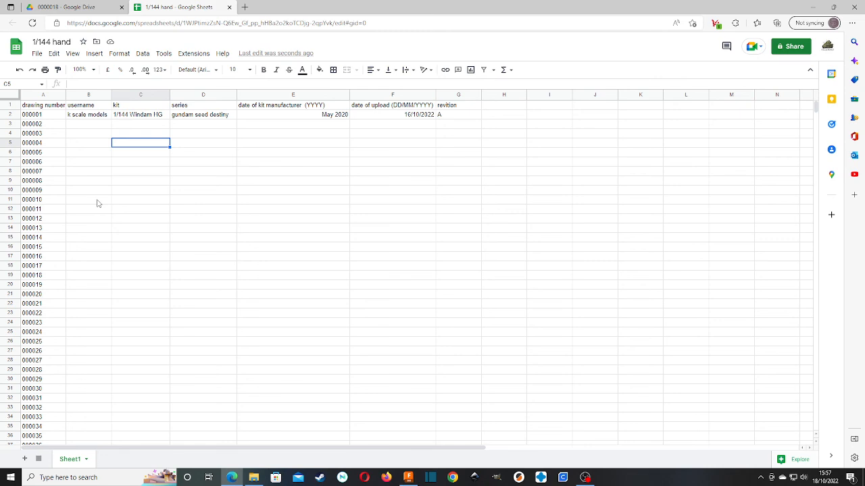
pyautogui.moveTo(108, 159)
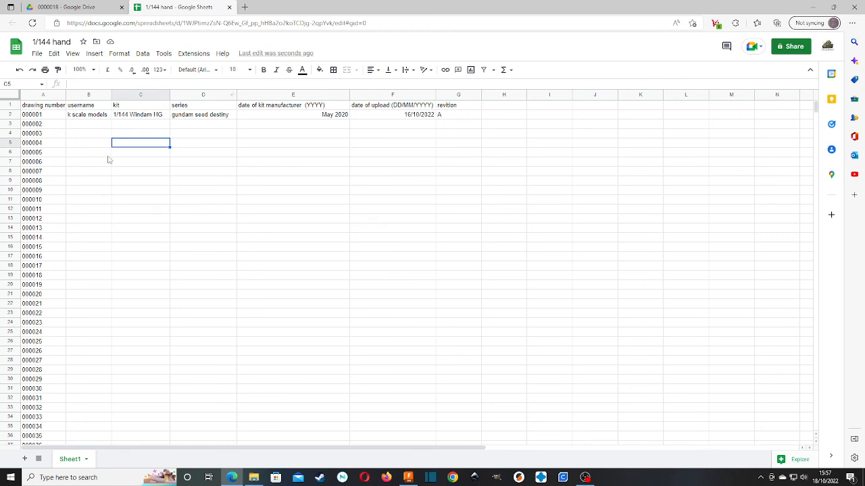
pyautogui.click(32, 113)
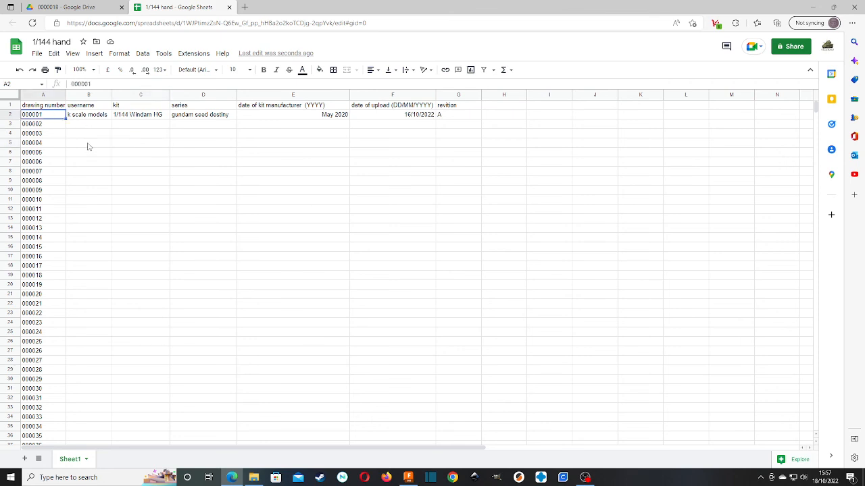
pyautogui.moveTo(214, 138)
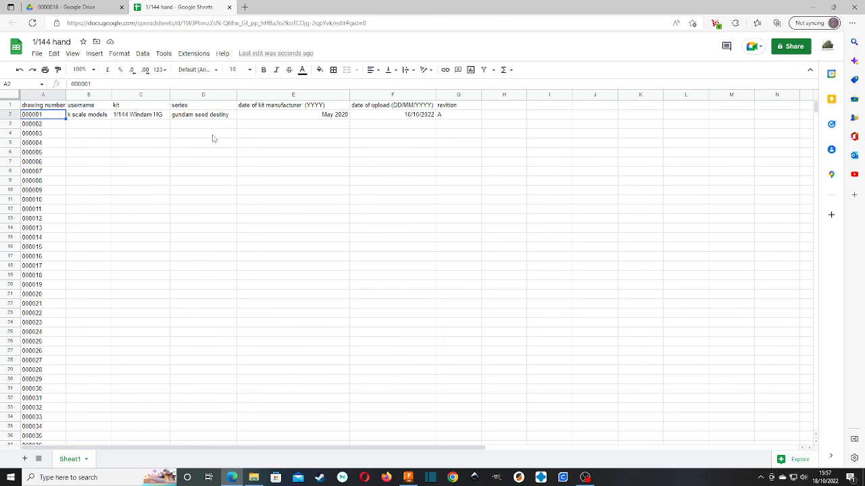
pyautogui.moveTo(167, 131)
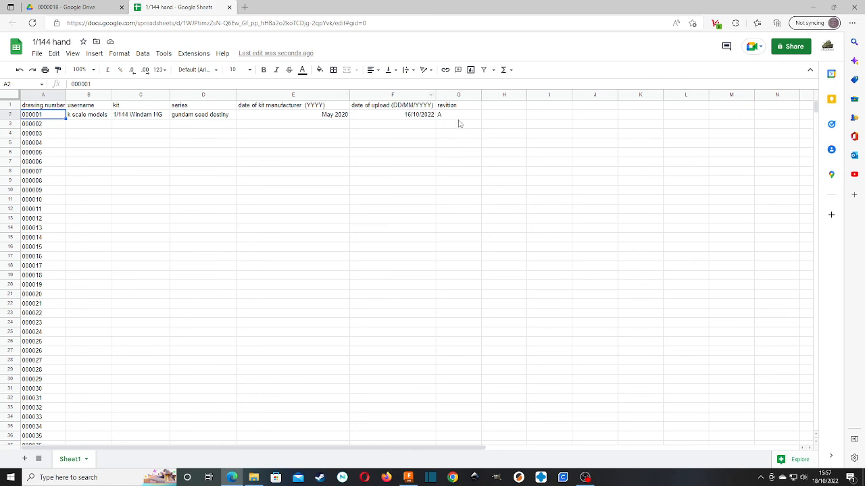
pyautogui.click(43, 134)
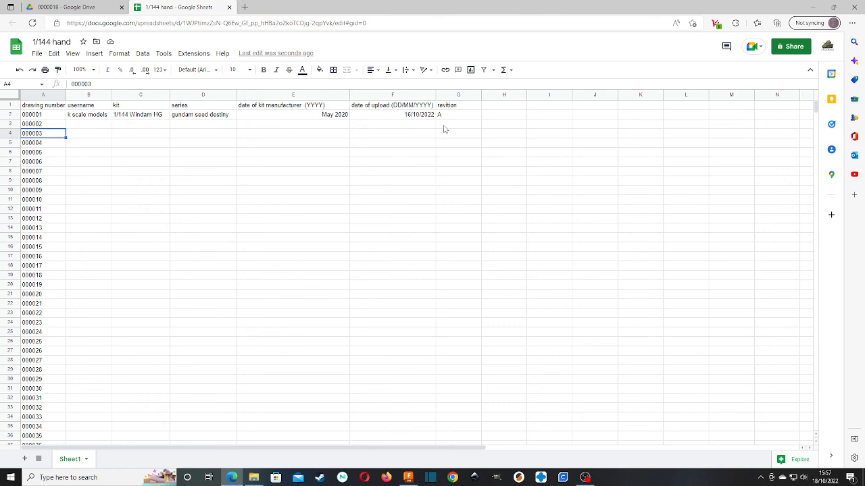
pyautogui.moveTo(49, 110)
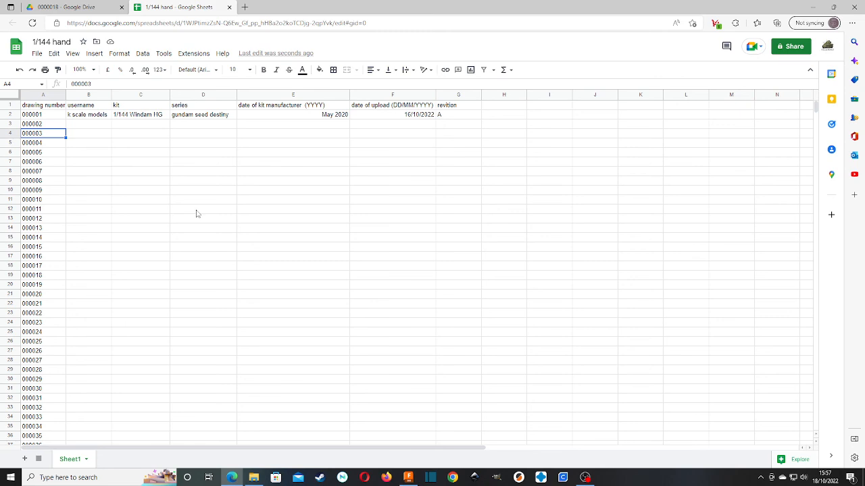
pyautogui.moveTo(435, 114)
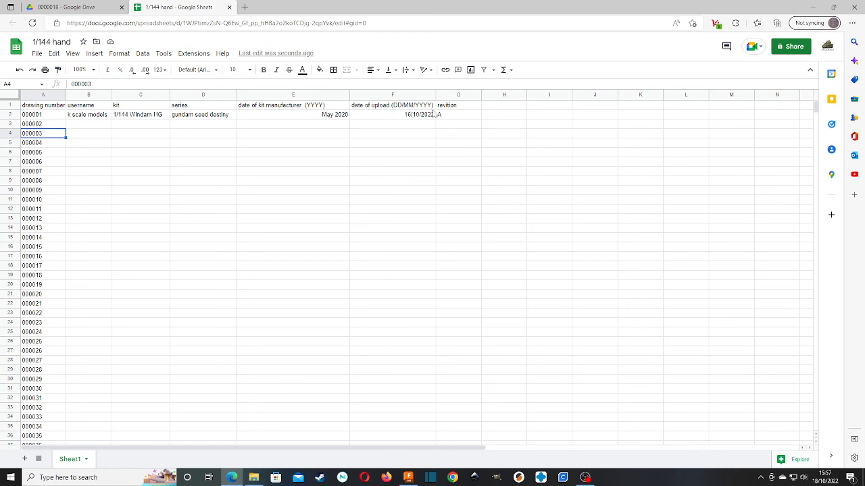
# Update drawing 000001's log entry to upload date 18/10/2022 and revision B.
pyautogui.click(458, 114)
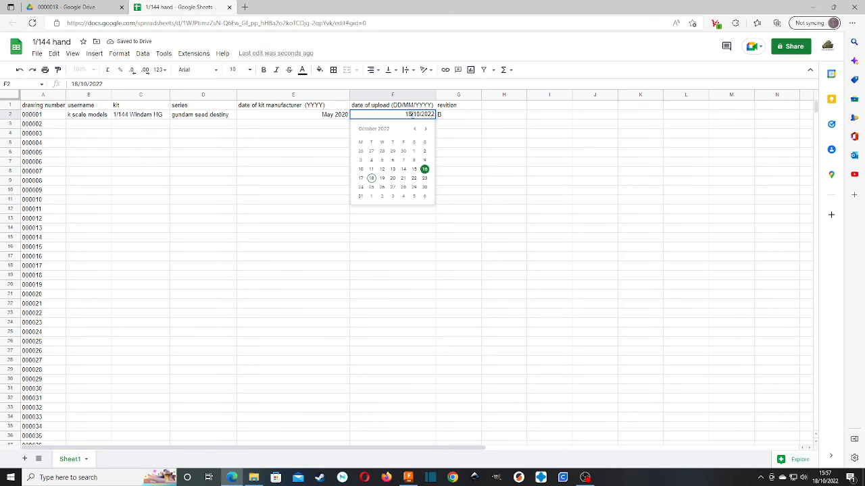
pyautogui.click(458, 134)
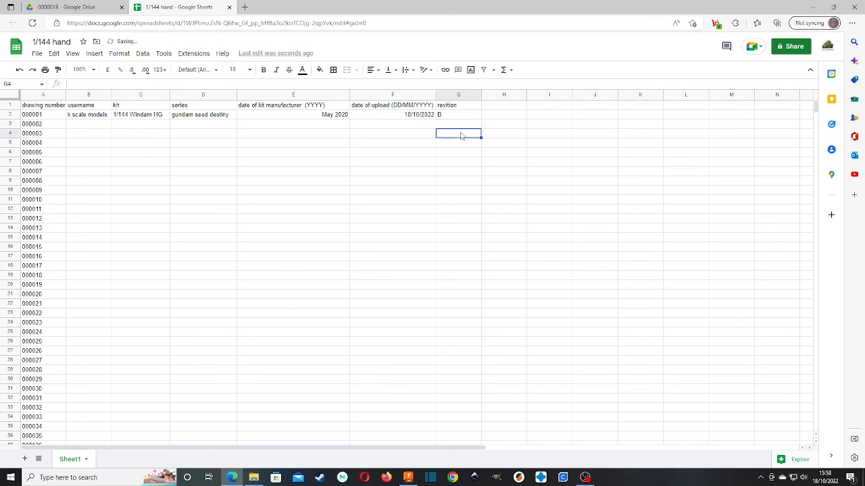